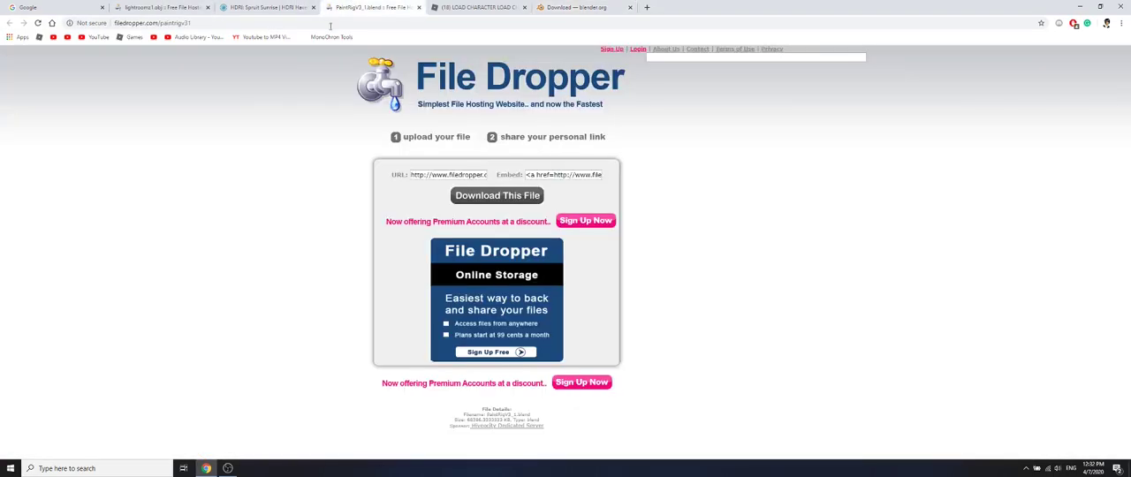
mouse_move(355, 67)
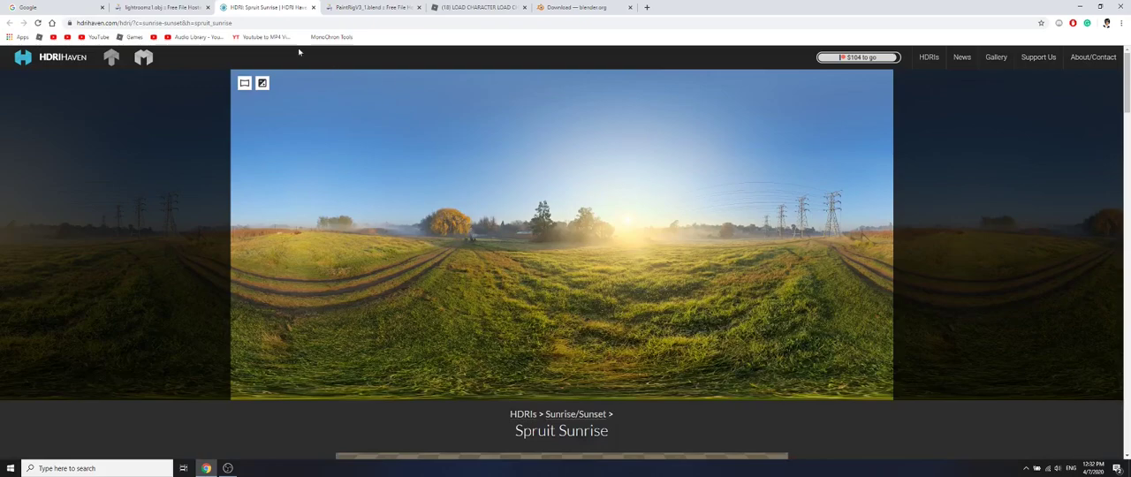
mouse_move(508, 236)
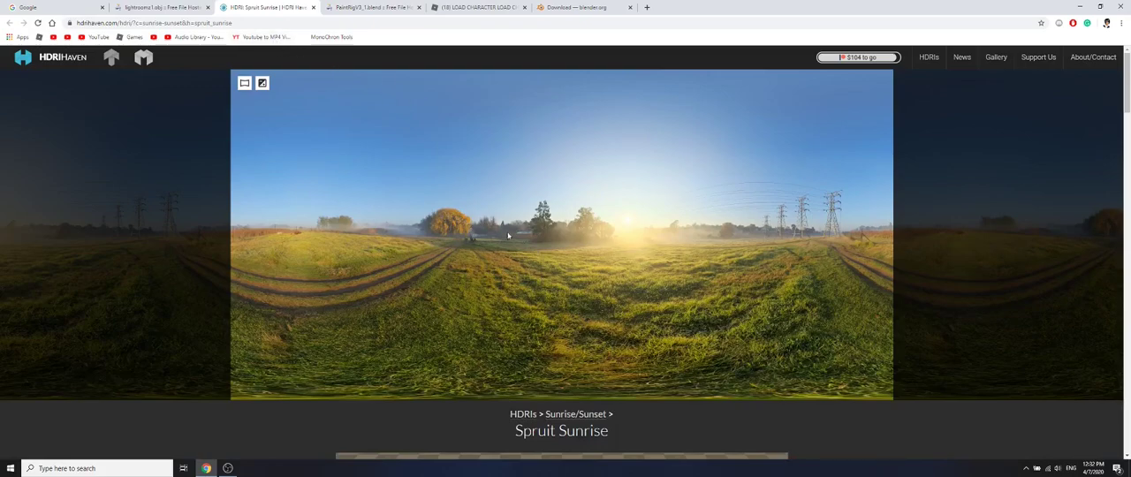
mouse_move(256, 111)
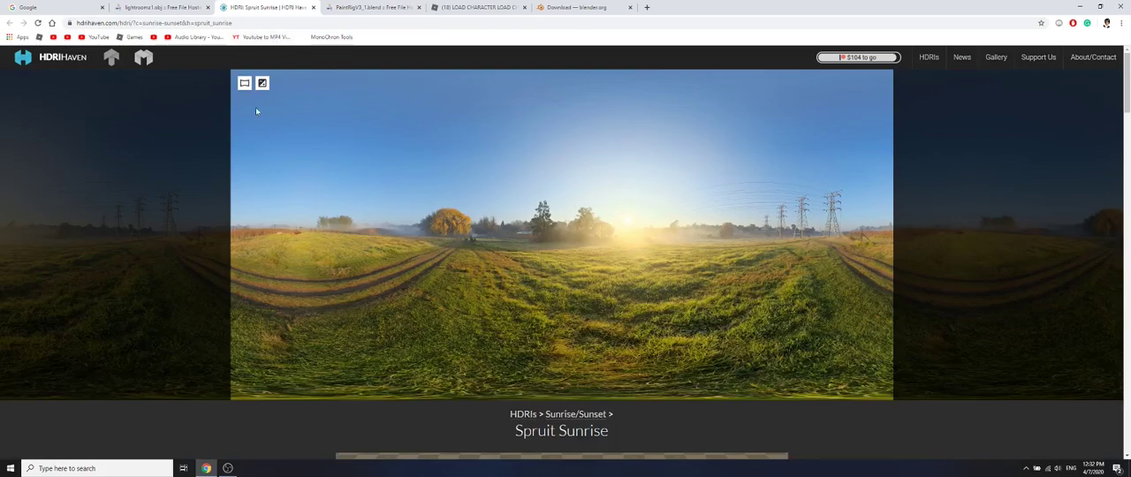
Switch Chrome from the HDRI pages to the blender.org download tab.
left_click(583, 7)
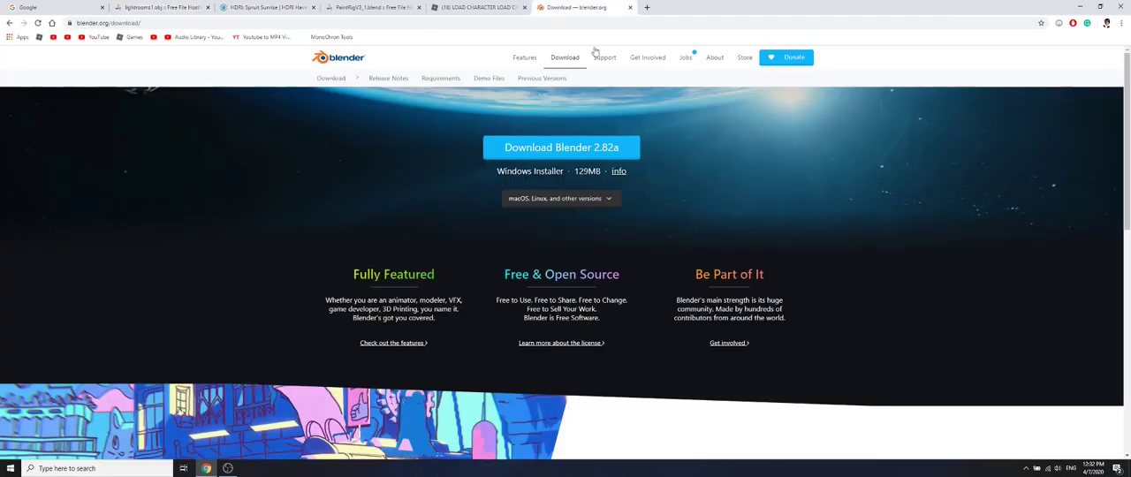
mouse_move(472, 288)
type("r")
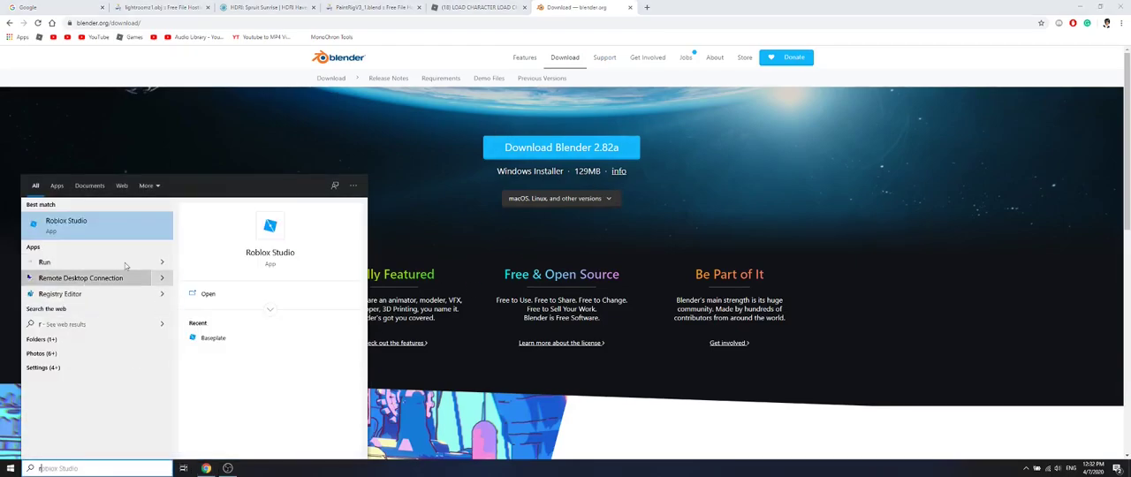
Launch Roblox Studio, spawn the Svom avatar via Load Character Pro, and expand its Explorer tree.
left_click(65, 224)
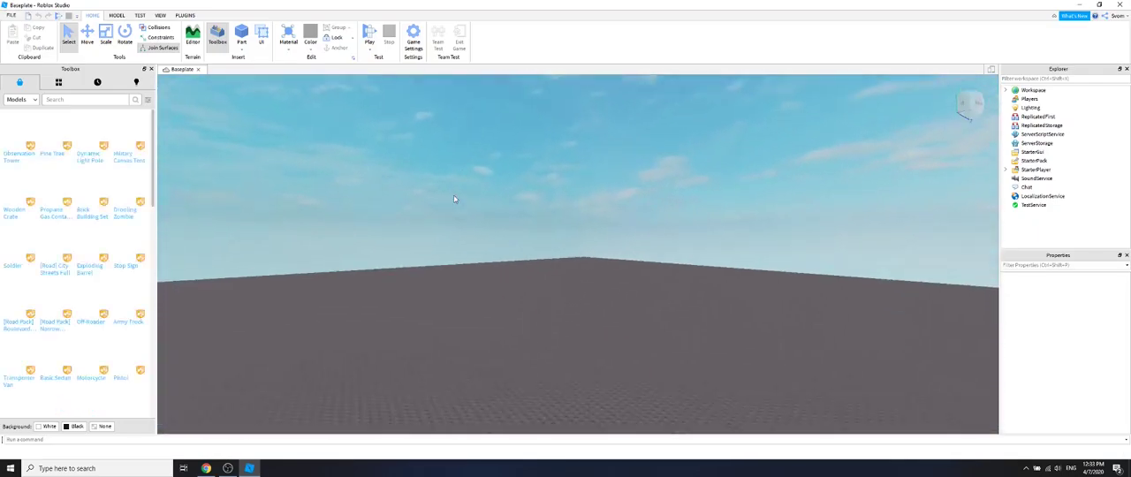
left_click(184, 15)
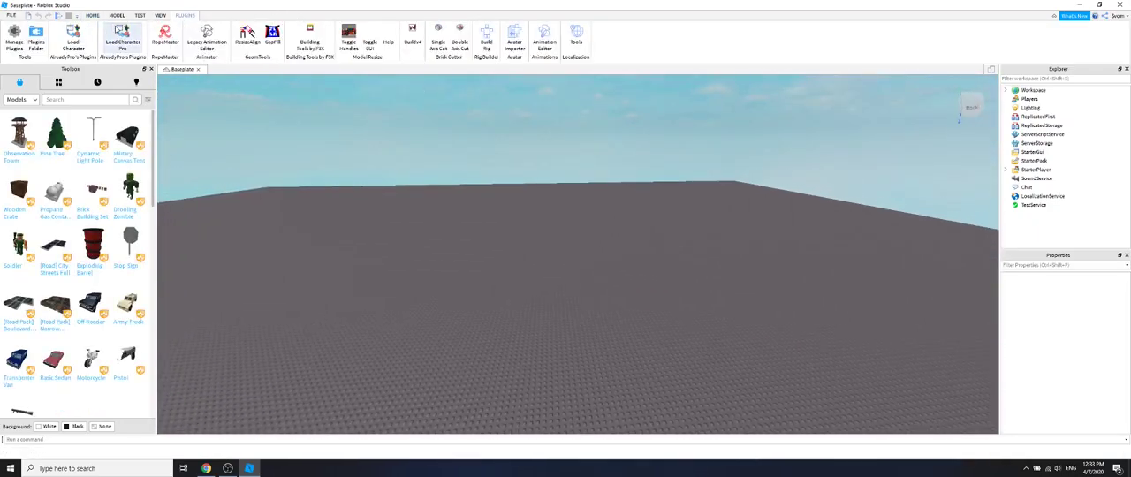
left_click(122, 40)
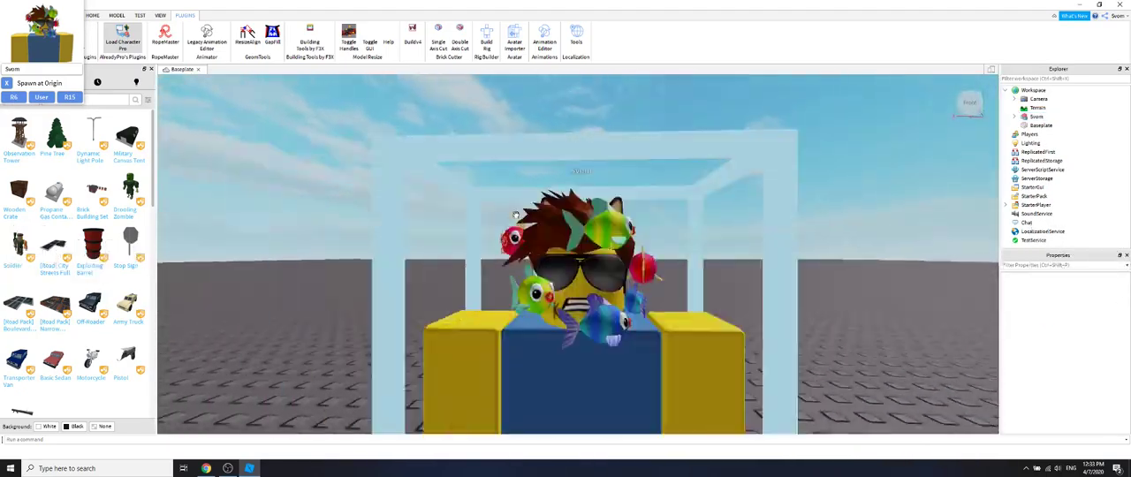
left_click(1035, 116)
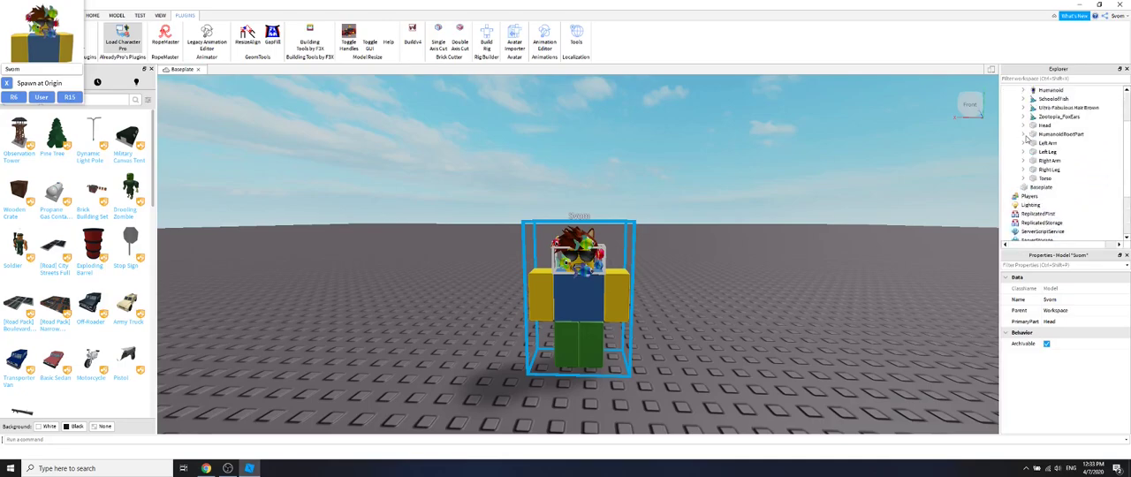
left_click(1052, 178)
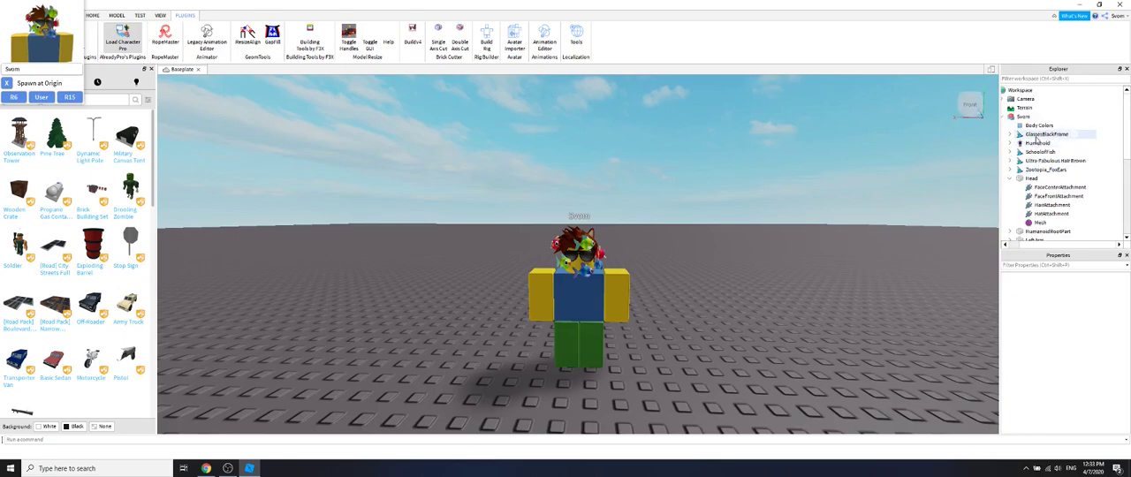
Export the Svom avatar model to Desktop > Pizza, naming the file 'Hello'.
right_click(1047, 133)
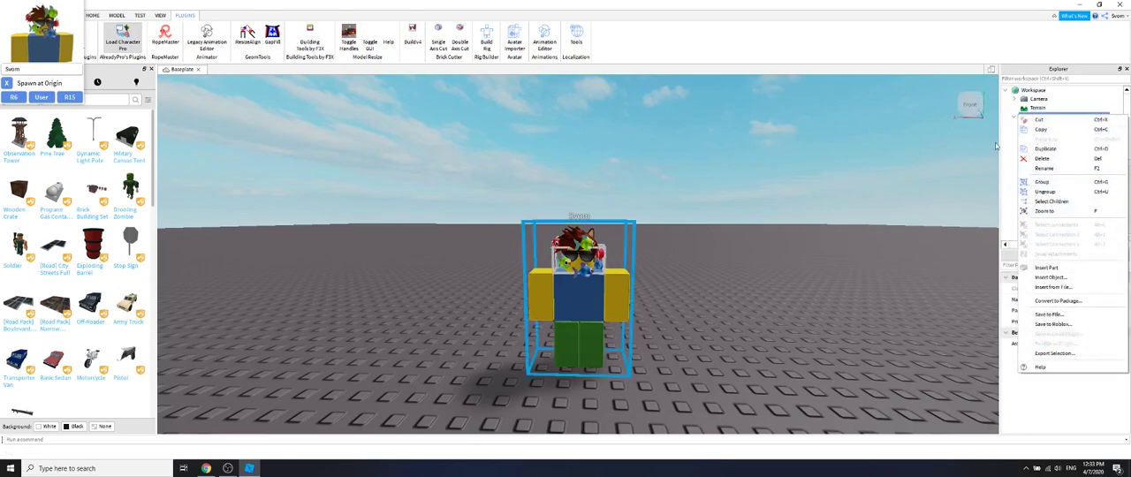
mouse_move(1054, 353)
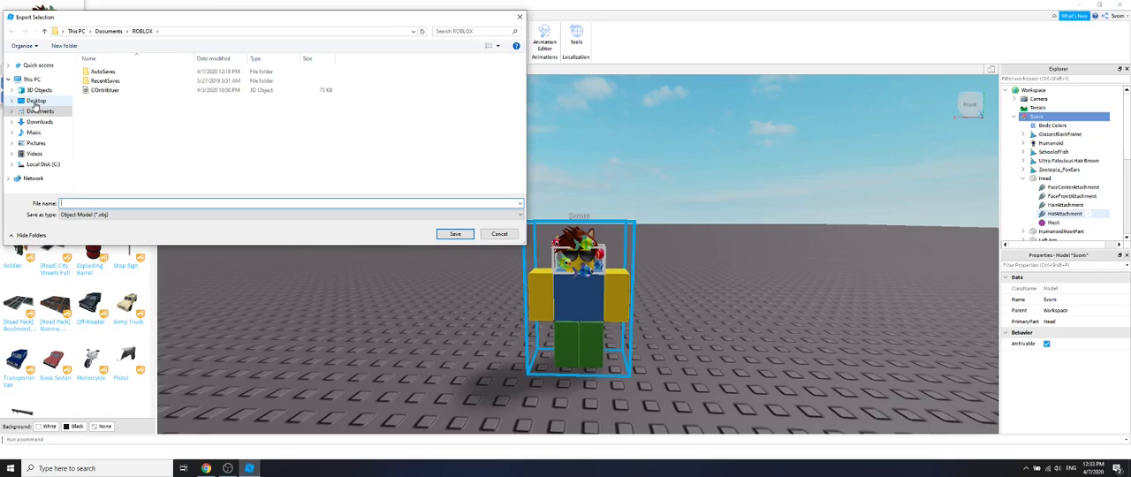
left_click(36, 100)
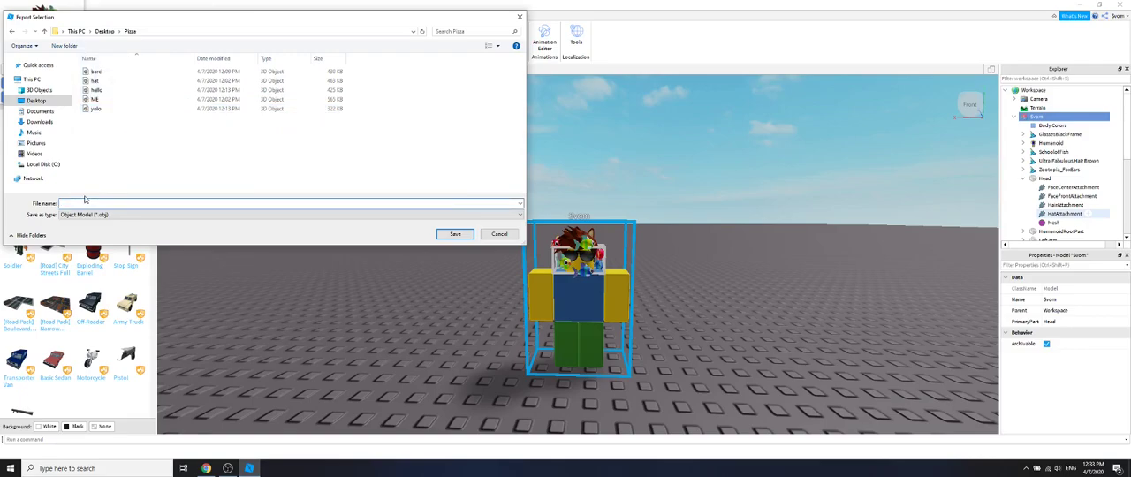
type("Hello")
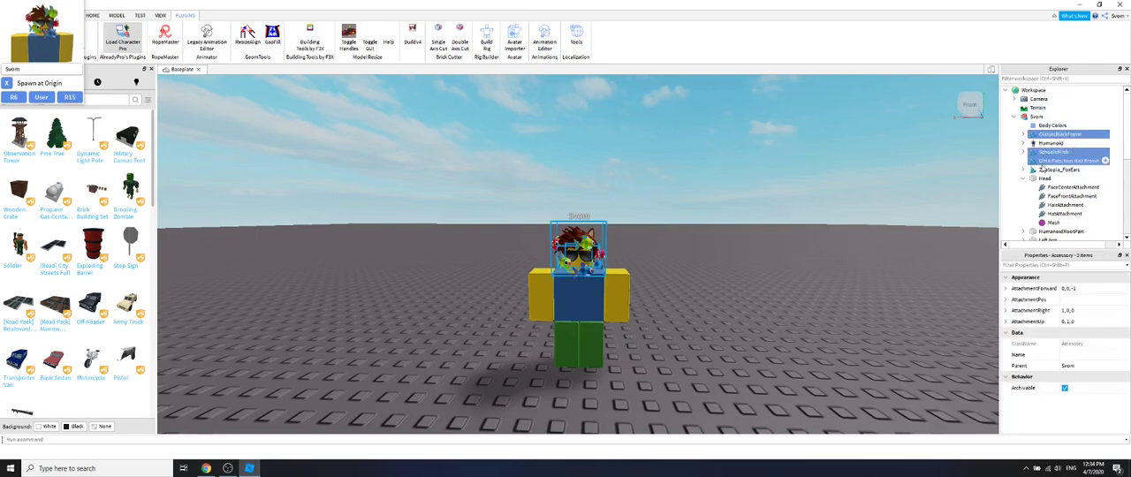
Select the avatar's four accessories and export them as a separate OBJ into Pizza.
left_click(1060, 169)
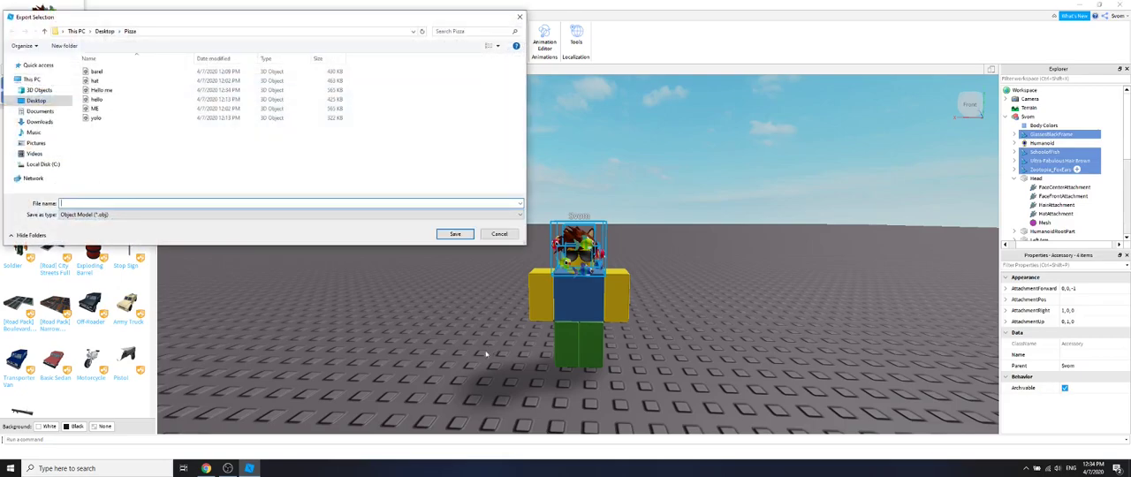
mouse_move(347, 308)
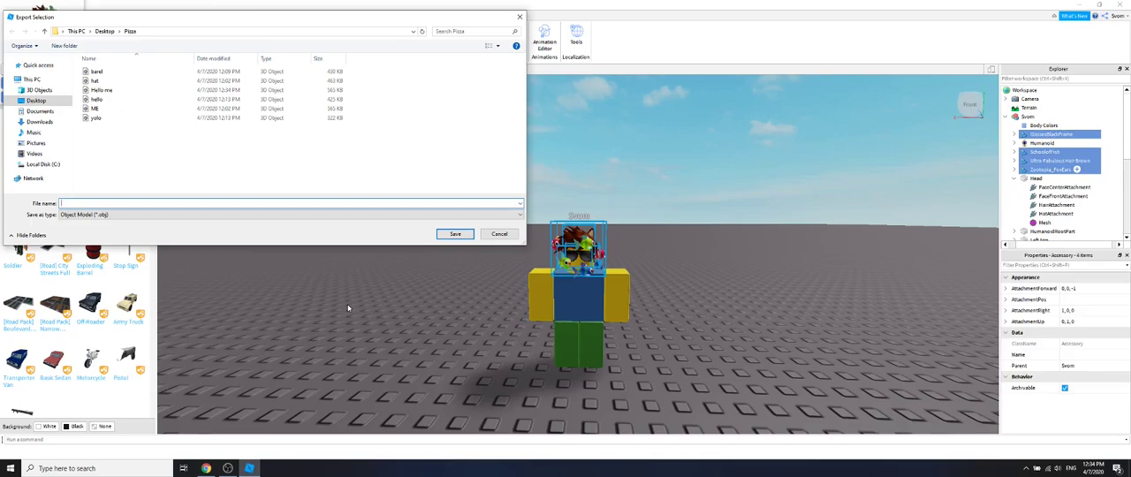
type("Svo")
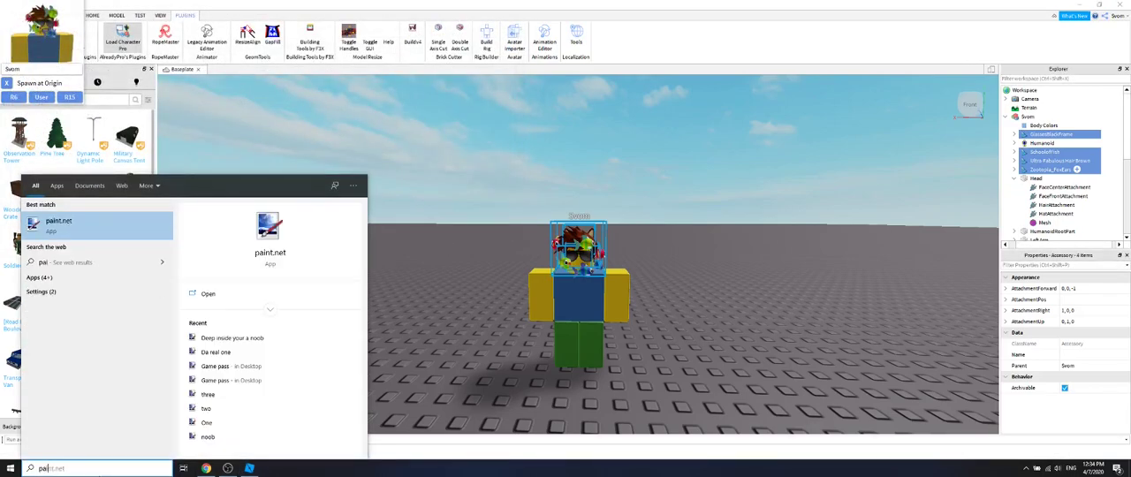
Load the avatar's Svom texture PNG from Pizza into the rig's Image Texture node.
type("paint")
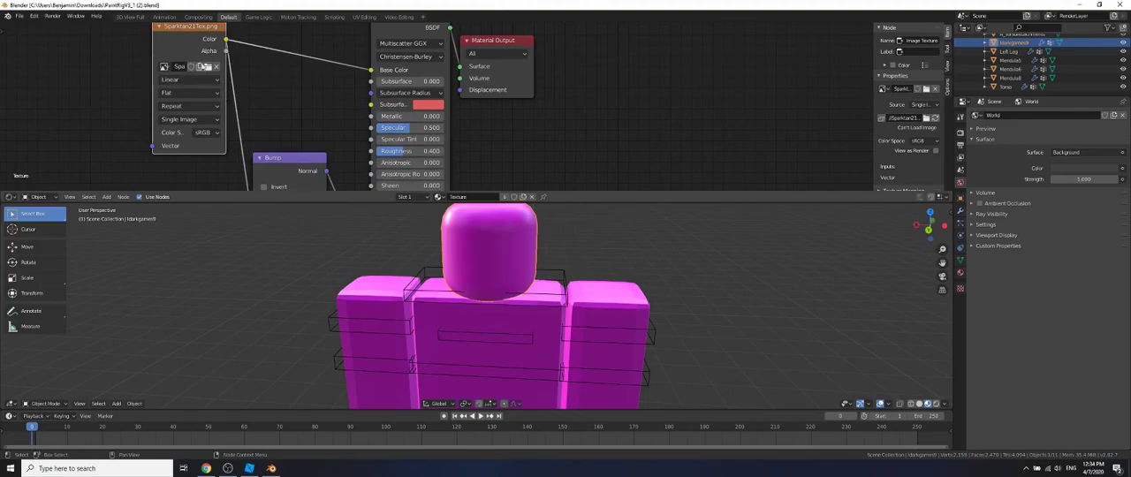
left_click(203, 67)
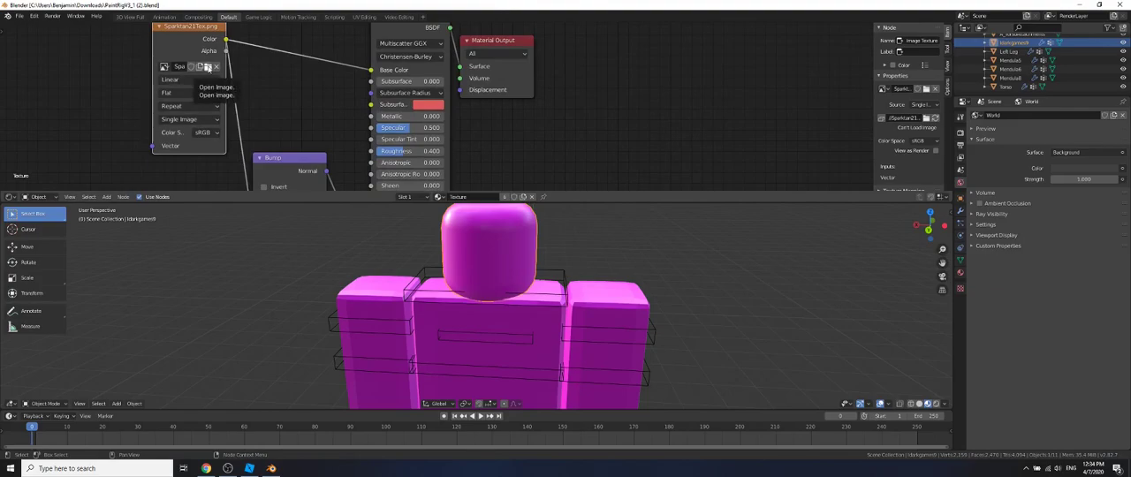
left_click(217, 86)
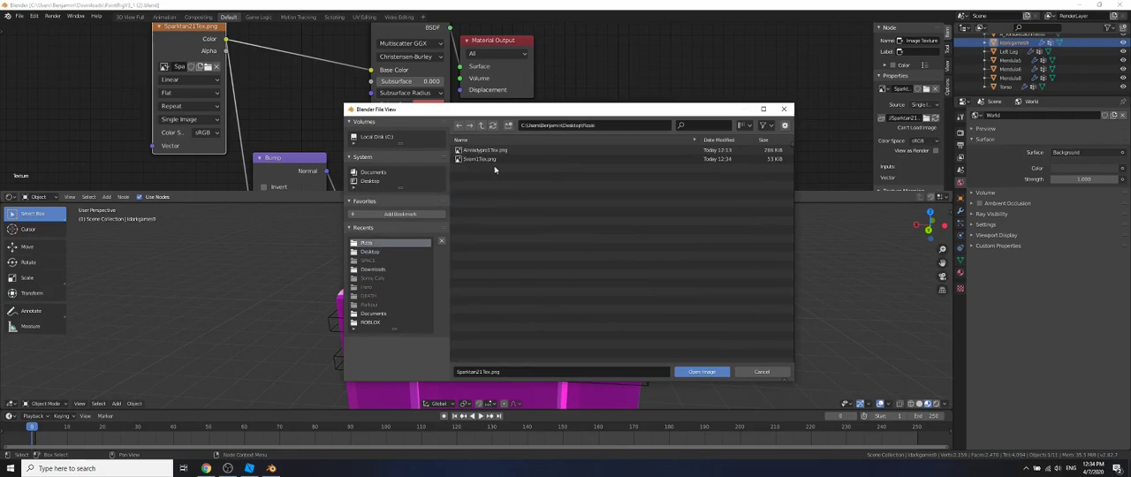
left_click(701, 371)
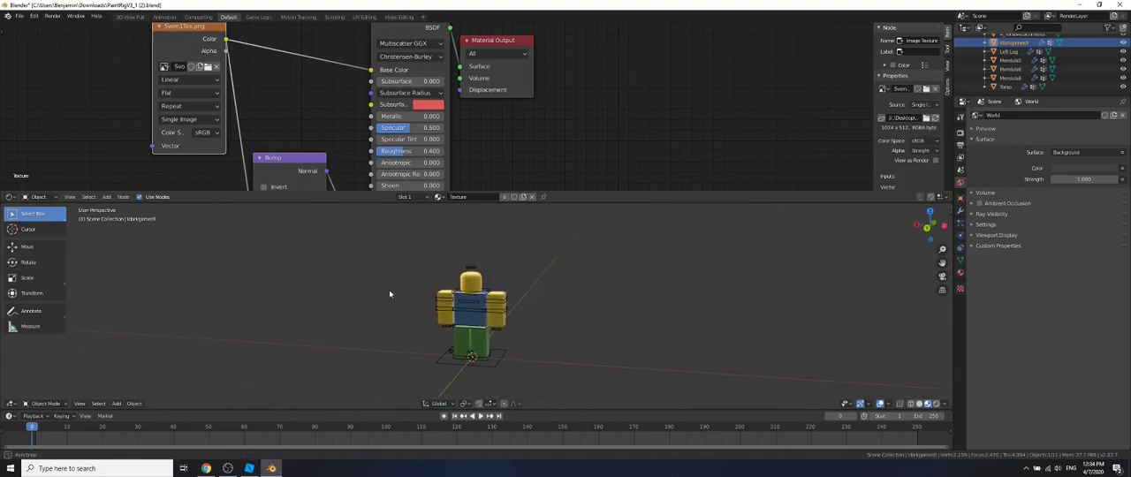
Append the avatar's hair and accessories and parent them to the rig's head with Ctrl+P Object.
left_click(20, 16)
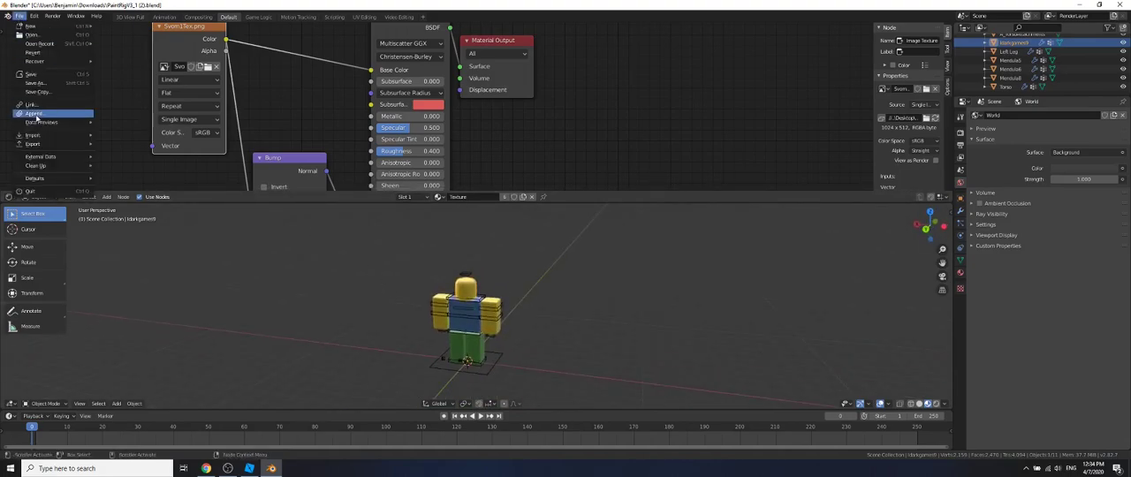
left_click(33, 134)
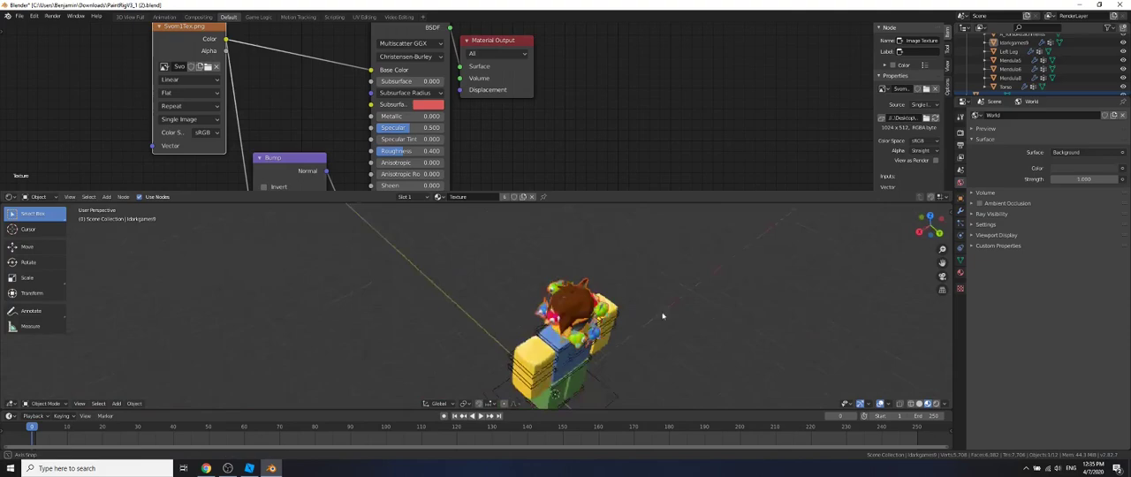
left_click_drag(663, 316, 586, 261)
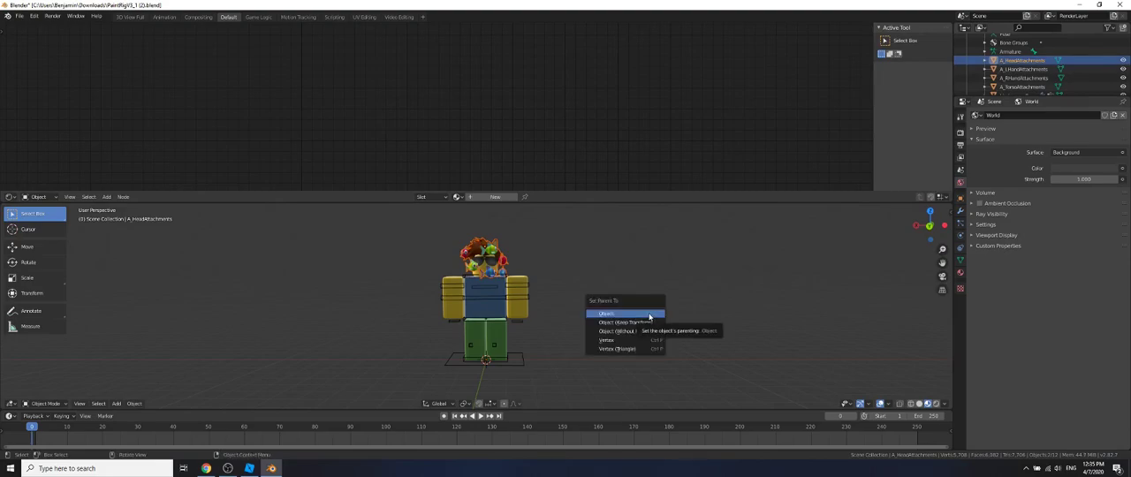
left_click(605, 313)
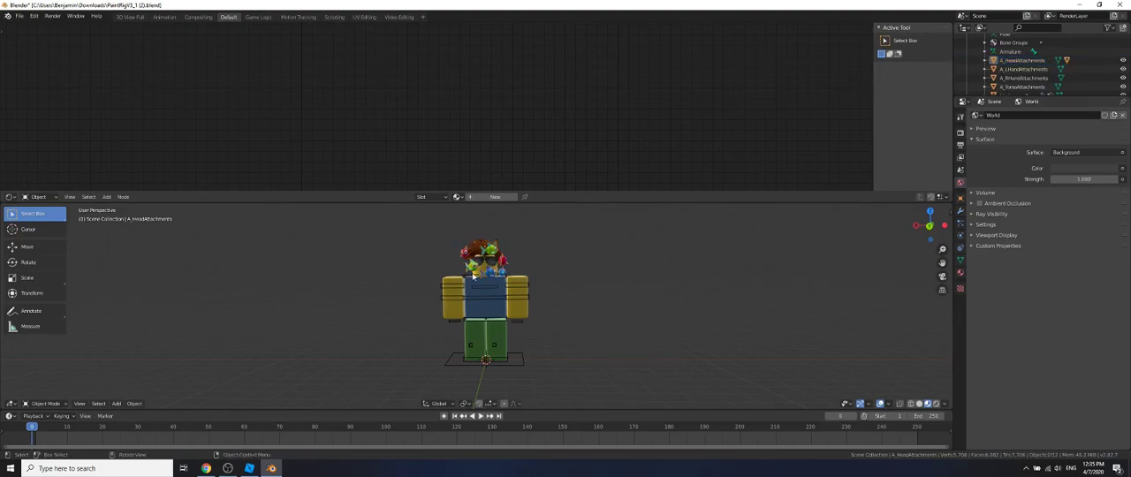
left_click(40, 196)
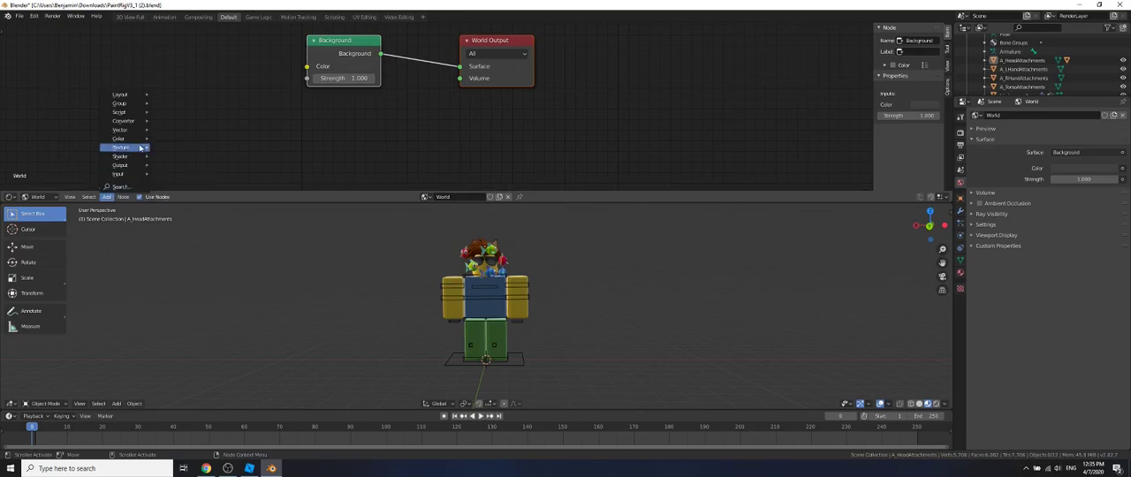
Add an Environment Texture to the world and load the Spruit Sunrise .hdr from Desktop.
left_click(120, 147)
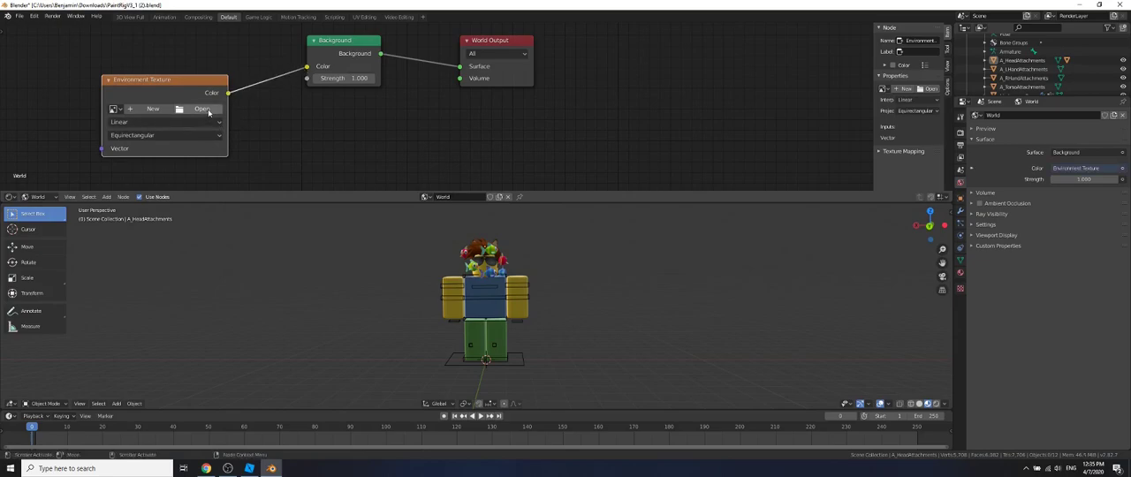
left_click(203, 109)
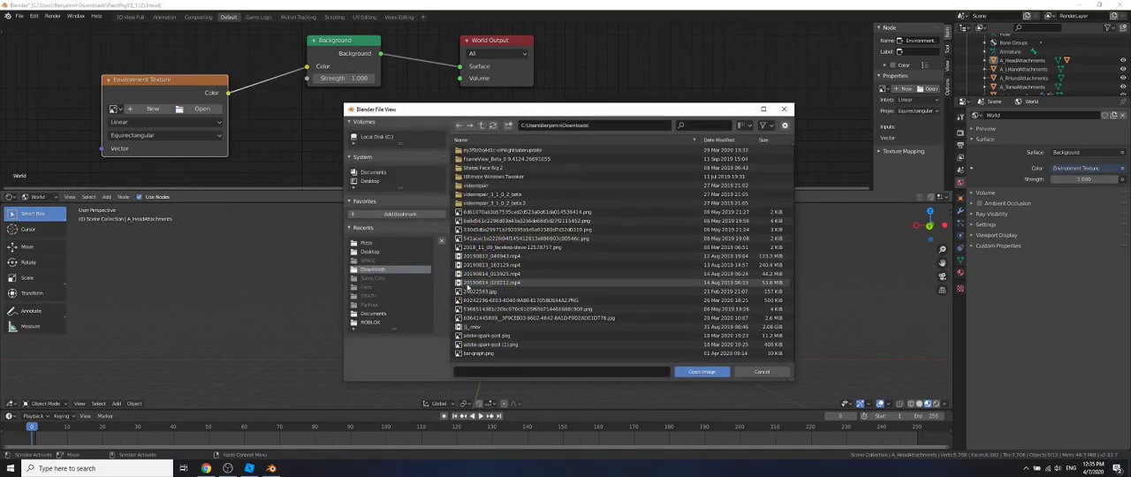
left_click(369, 252)
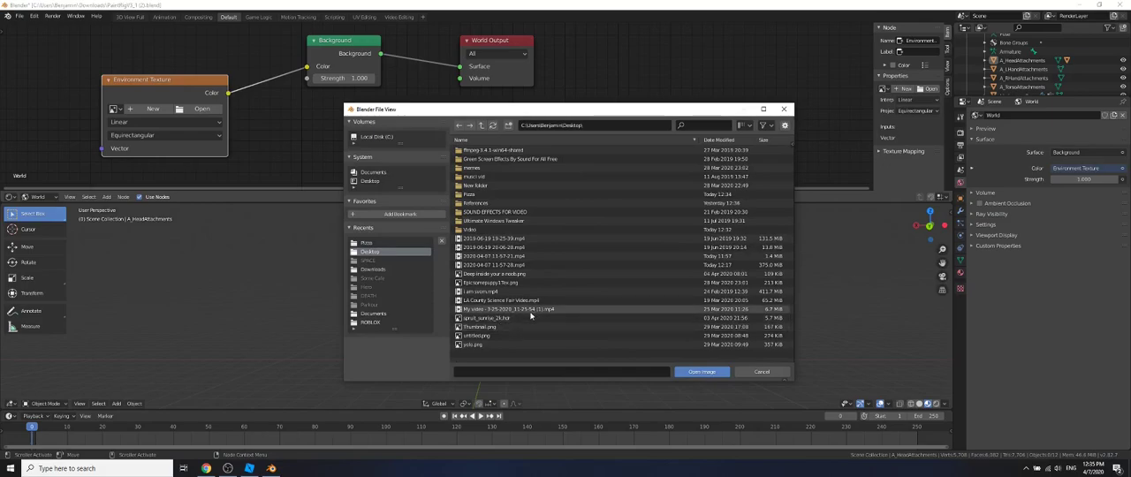
left_click(702, 371)
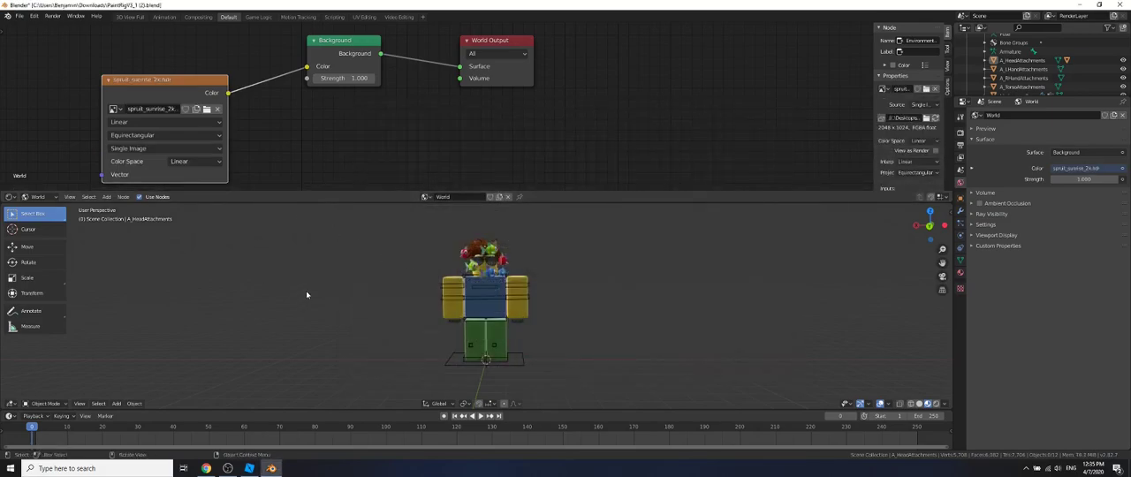
mouse_move(608, 280)
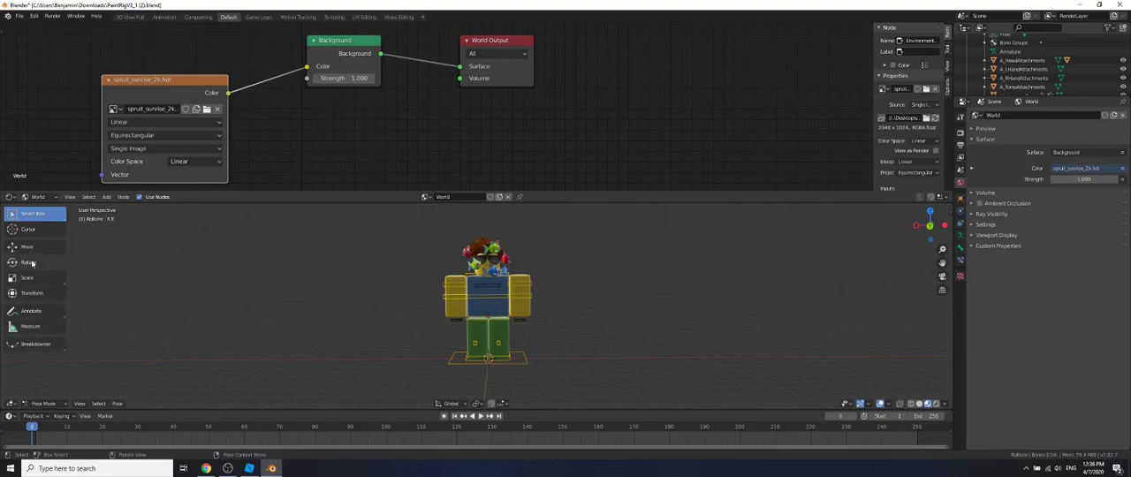
Rotate the rig's arm and leg bones so the arms are raised and legs spread.
left_click(27, 262)
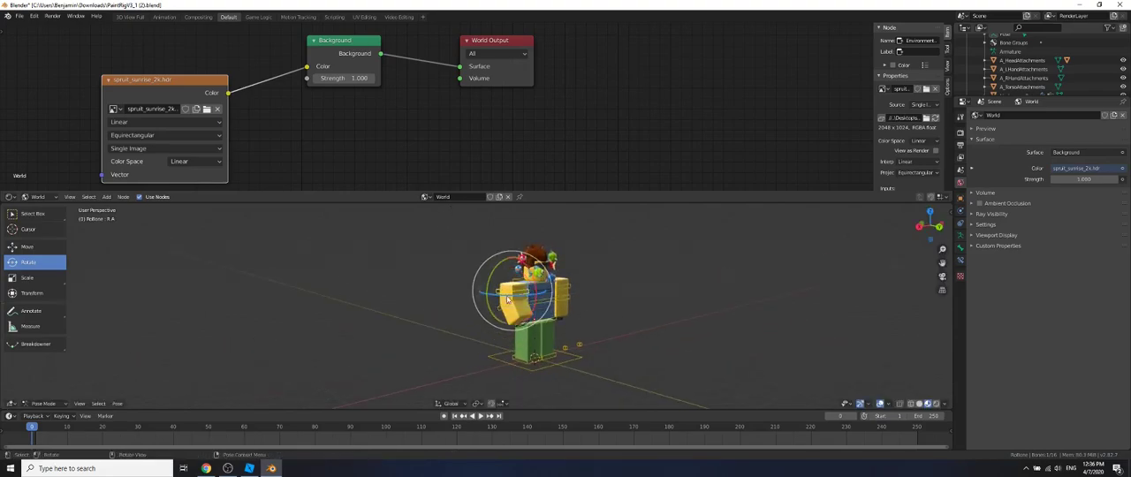
left_click_drag(508, 296, 521, 296)
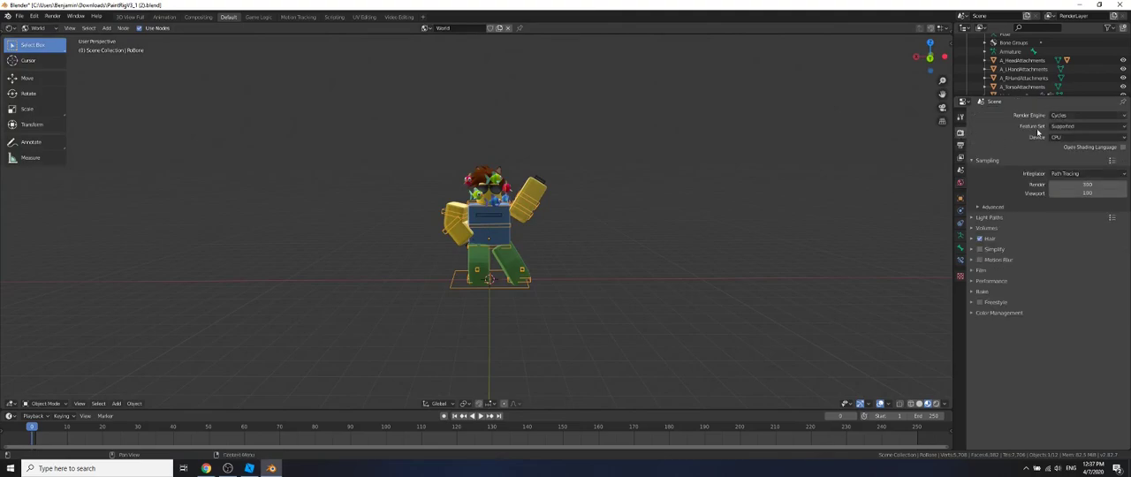
Change the render engine from Cycles to Eevee and preview in Rendered shading.
left_click(1086, 115)
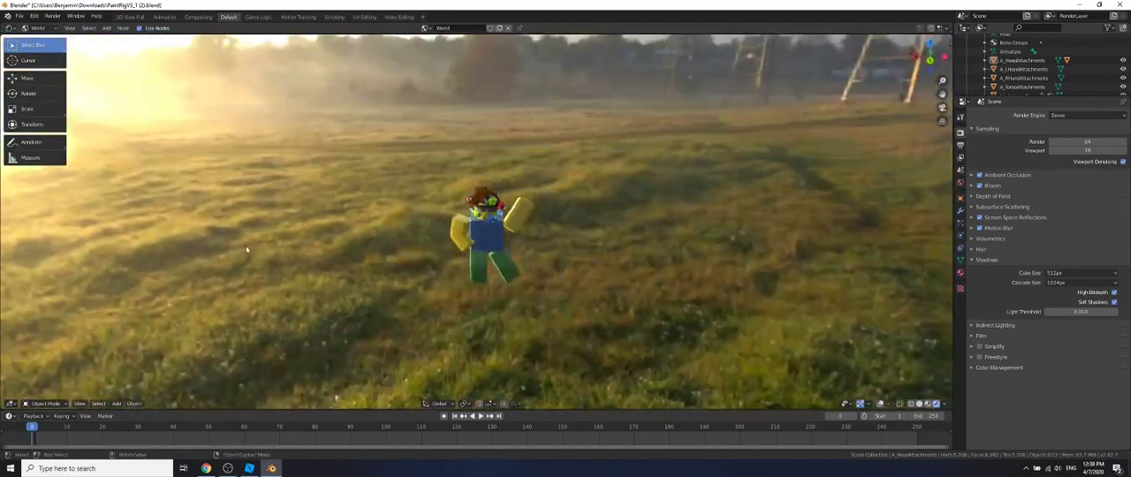
left_click(19, 16)
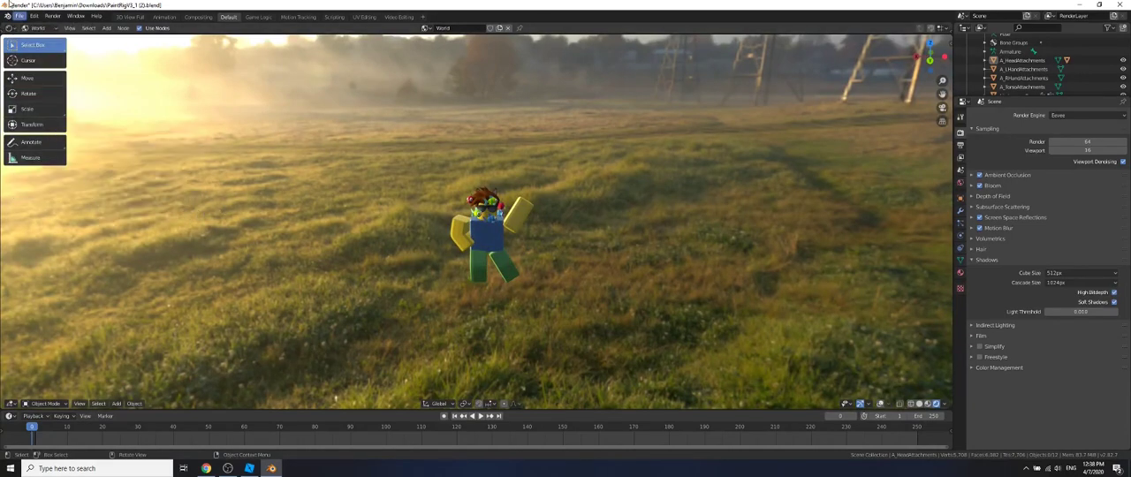
Import the curved backdrop Wavefront OBJ model behind the avatar.
left_click(20, 16)
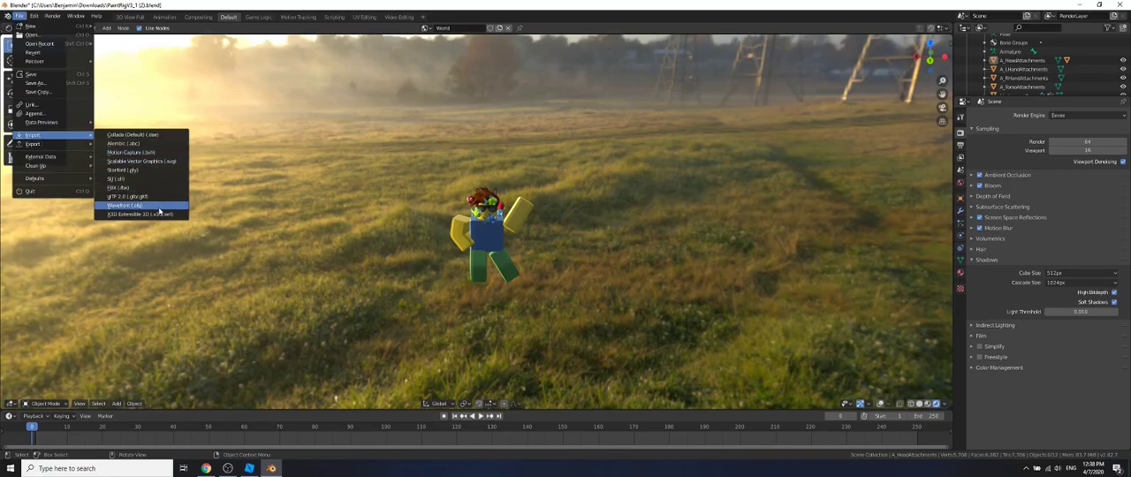
left_click(124, 205)
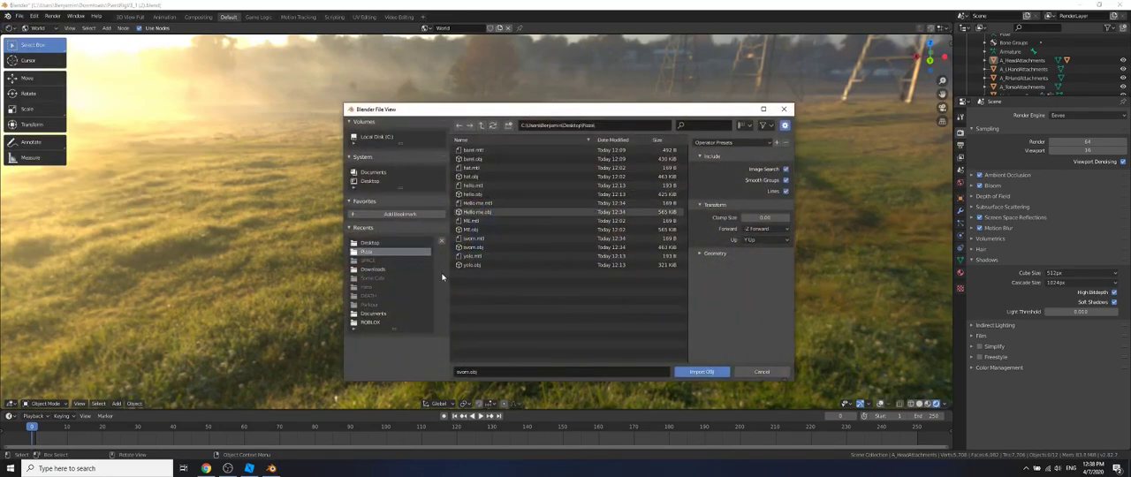
left_click(701, 371)
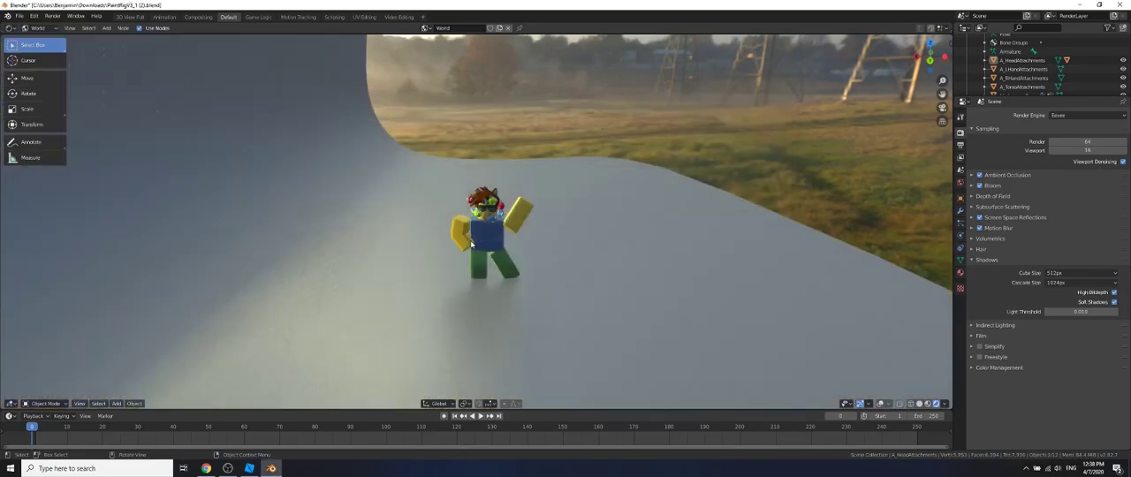
Set the backdrop material's Base Color to black.
left_click(27, 94)
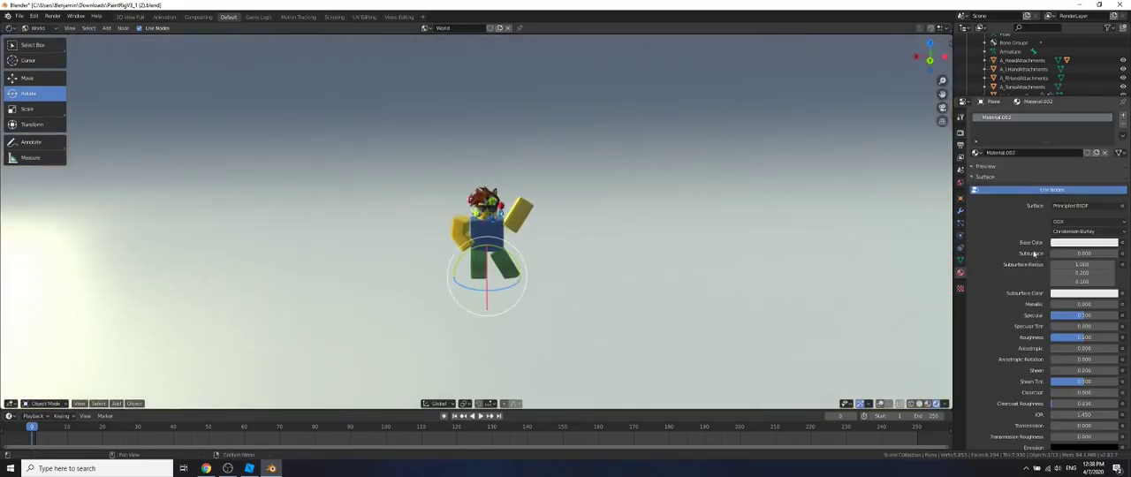
left_click(1082, 242)
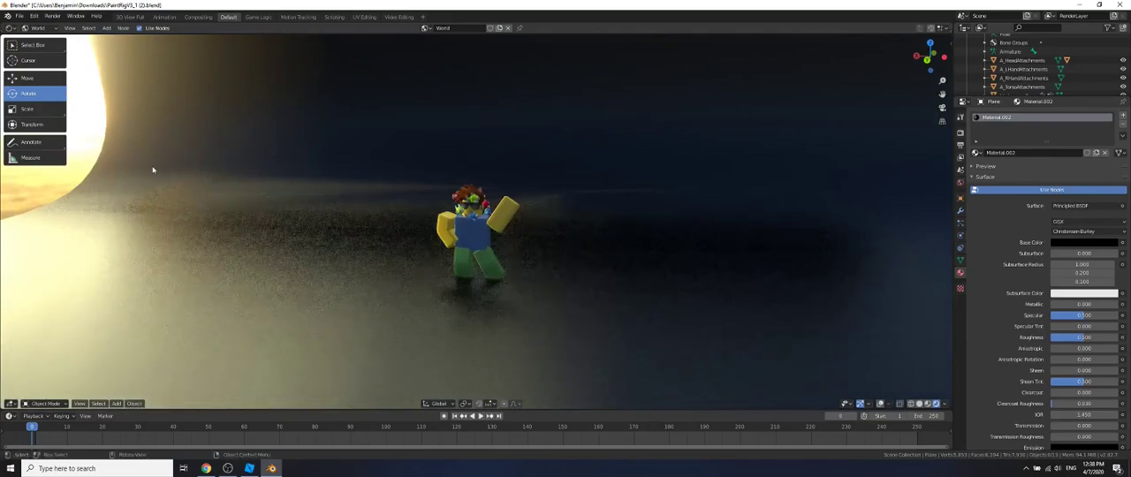
left_click(116, 404)
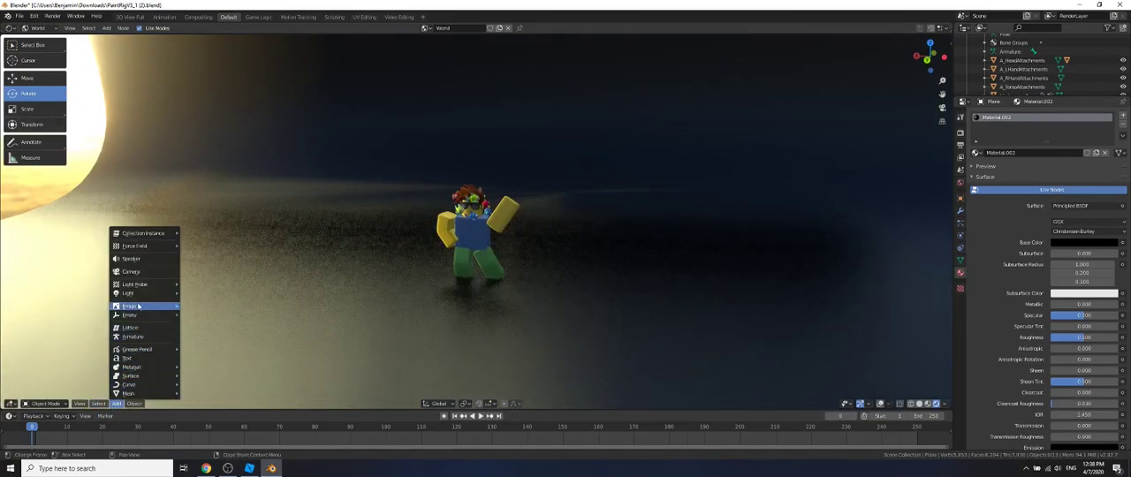
mouse_move(131, 272)
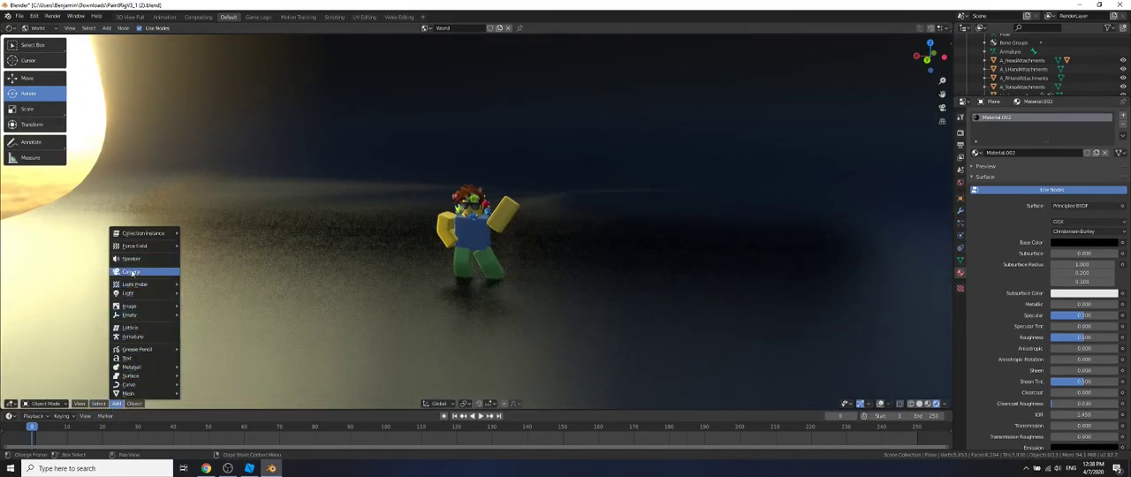
Add a camera from the Add menu with a 50 mm perspective lens.
left_click(131, 271)
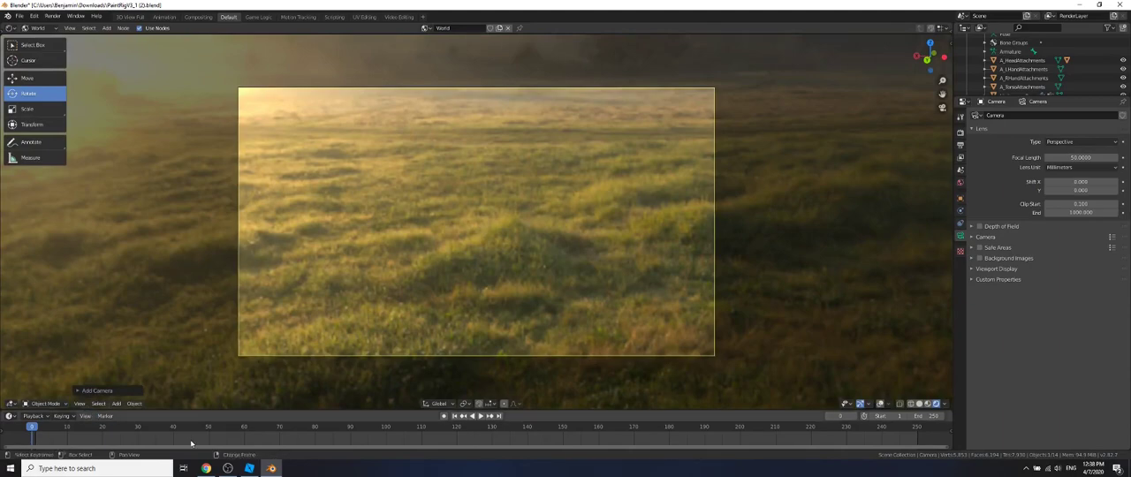
mouse_move(424, 289)
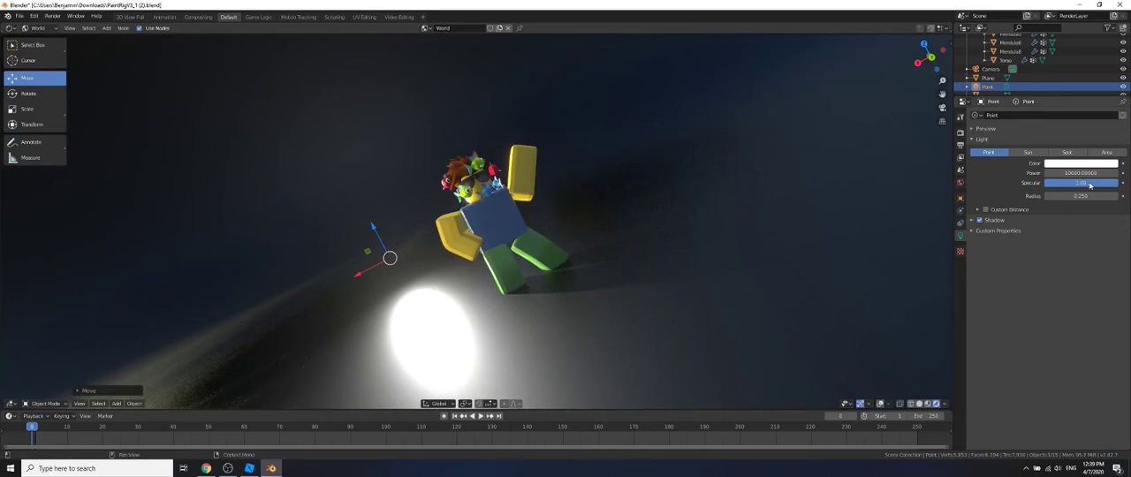
Make the 10000 W point light orange and move it beside the avatar.
left_click(1080, 163)
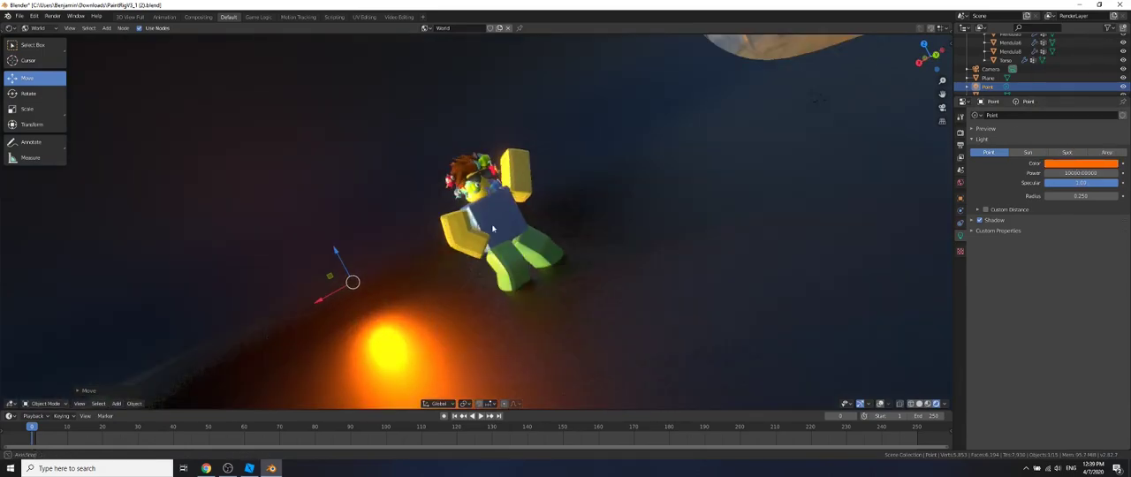
left_click_drag(492, 228, 384, 287)
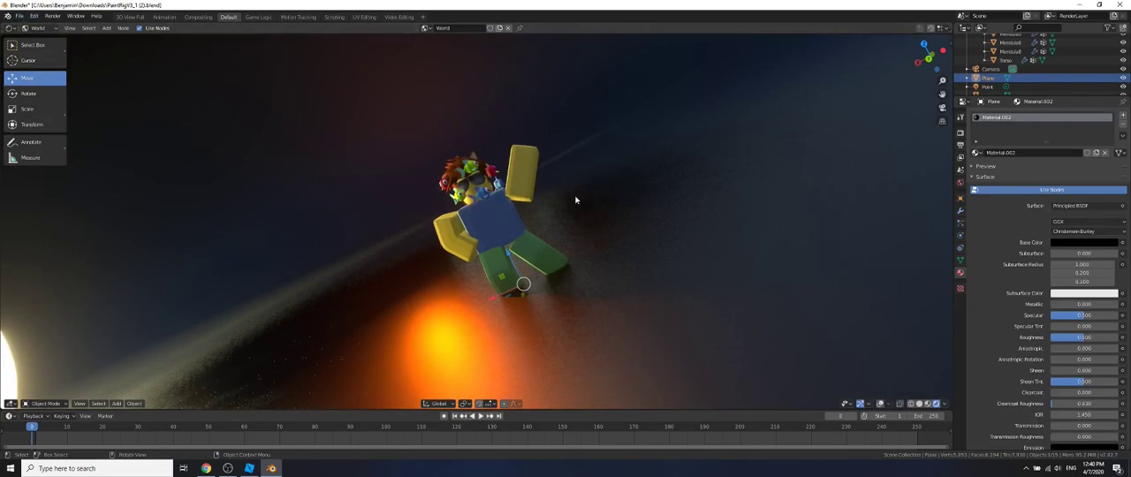
mouse_move(248, 213)
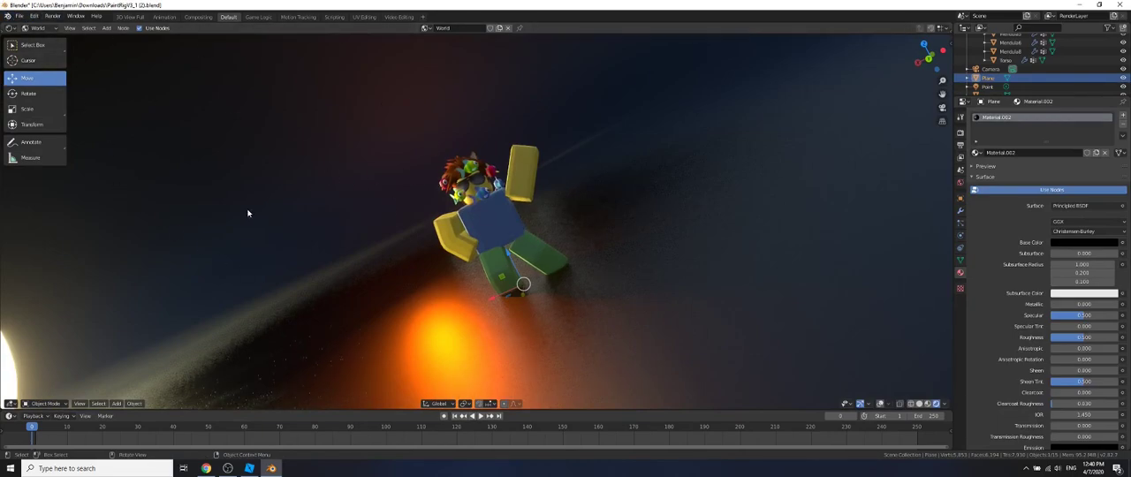
mouse_move(148, 311)
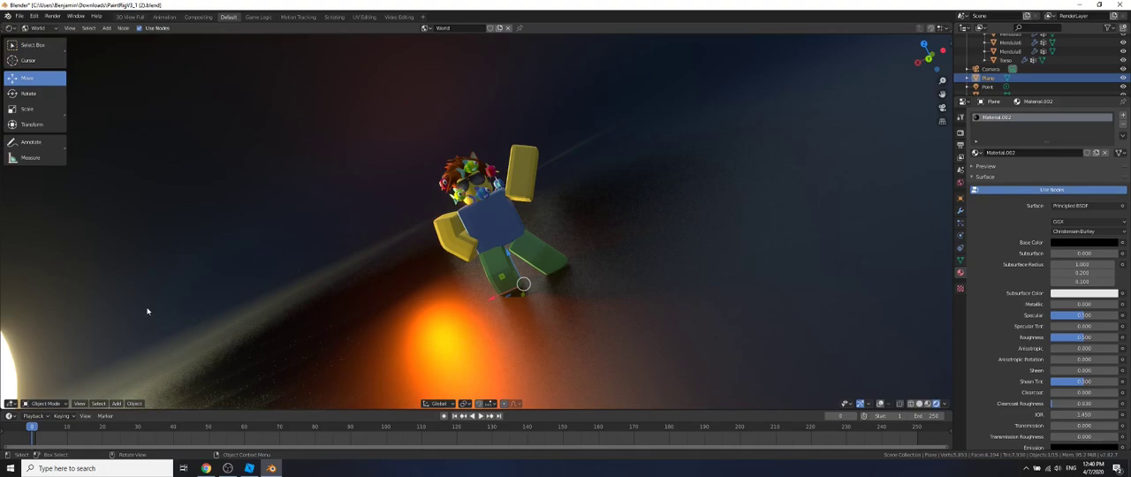
Open the File menu toward the Import options.
left_click(250, 468)
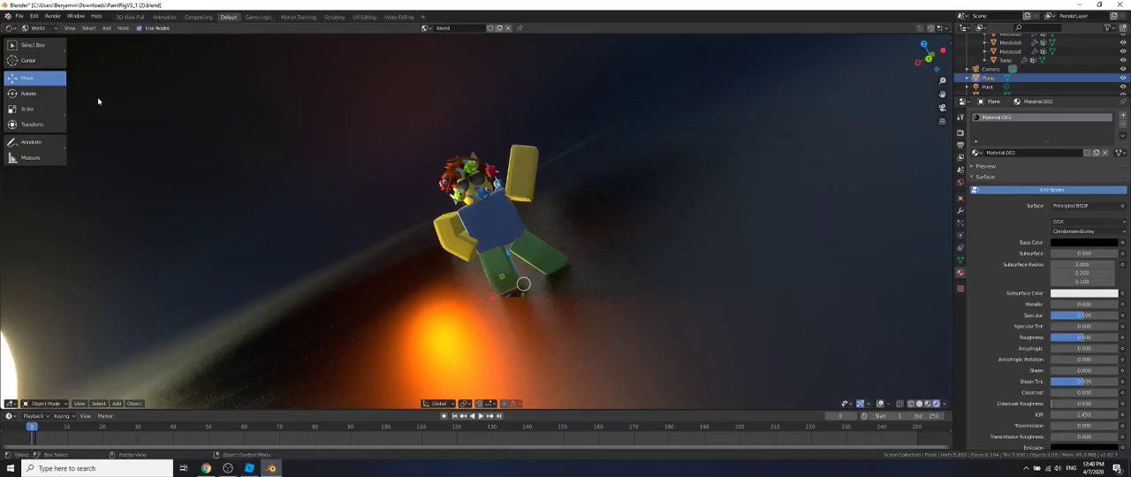
left_click(19, 16)
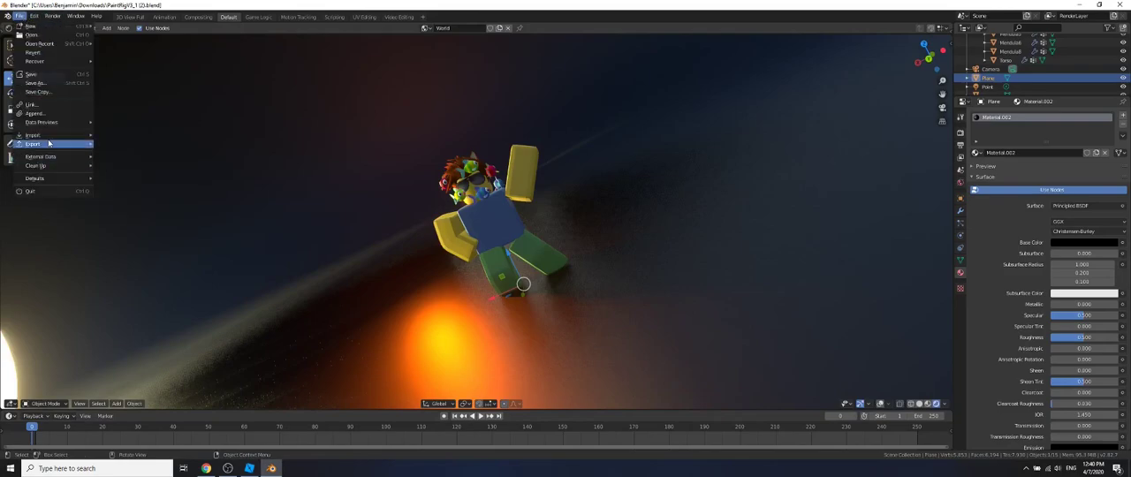
Import the barrel Wavefront .obj file and place it beside the avatar.
left_click(32, 135)
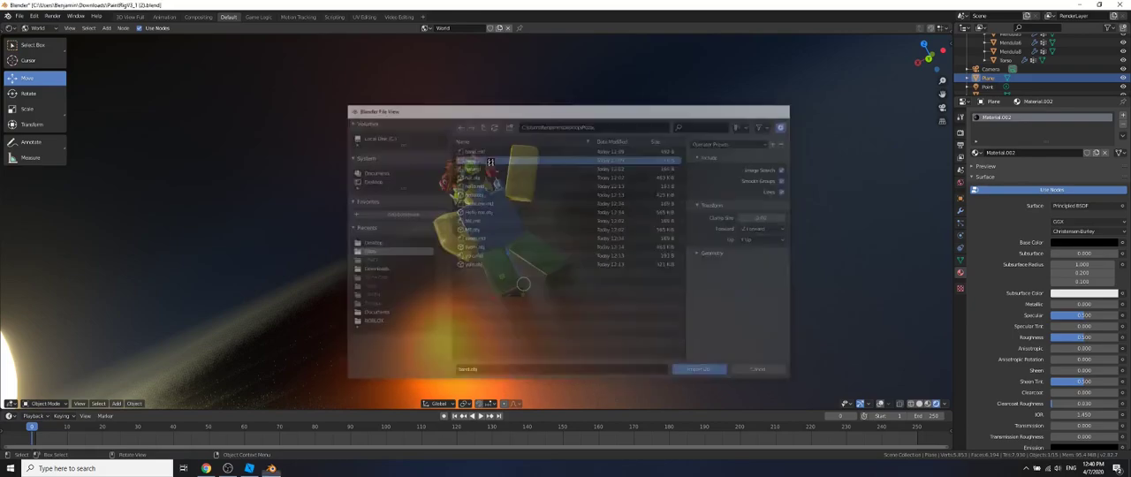
left_click(756, 369)
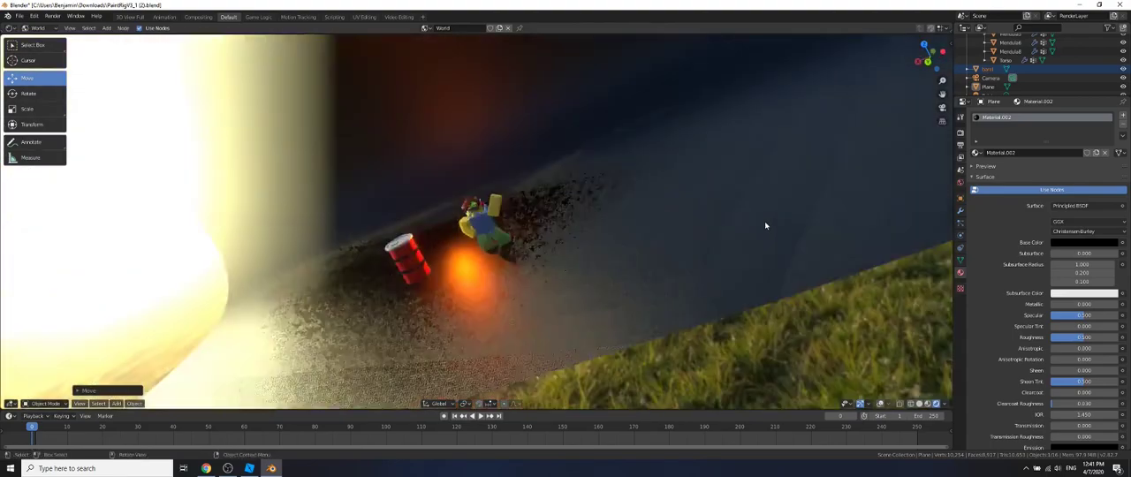
Zoom out to show the whole backdrop and save the scene file.
left_click_drag(765, 226, 781, 253)
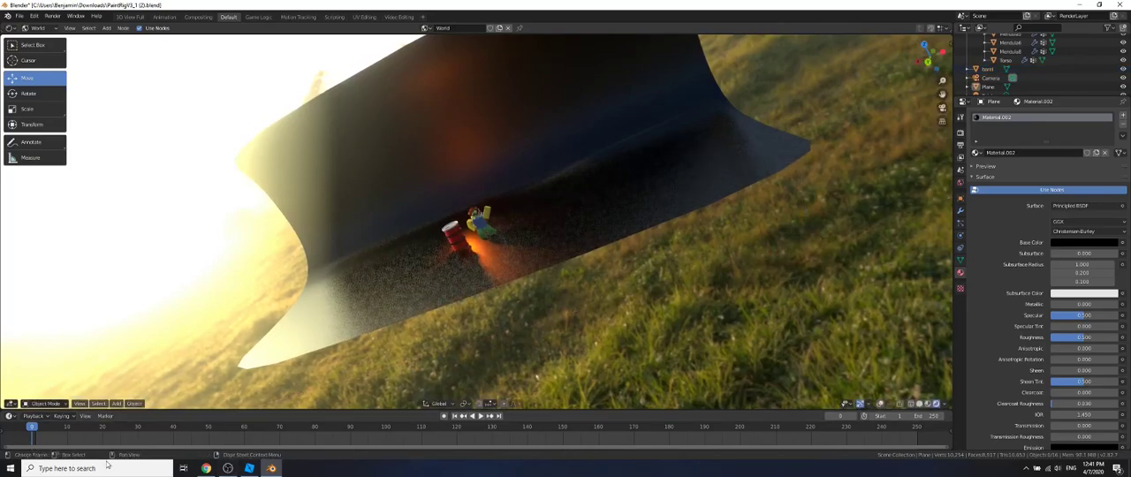
left_click(9, 468)
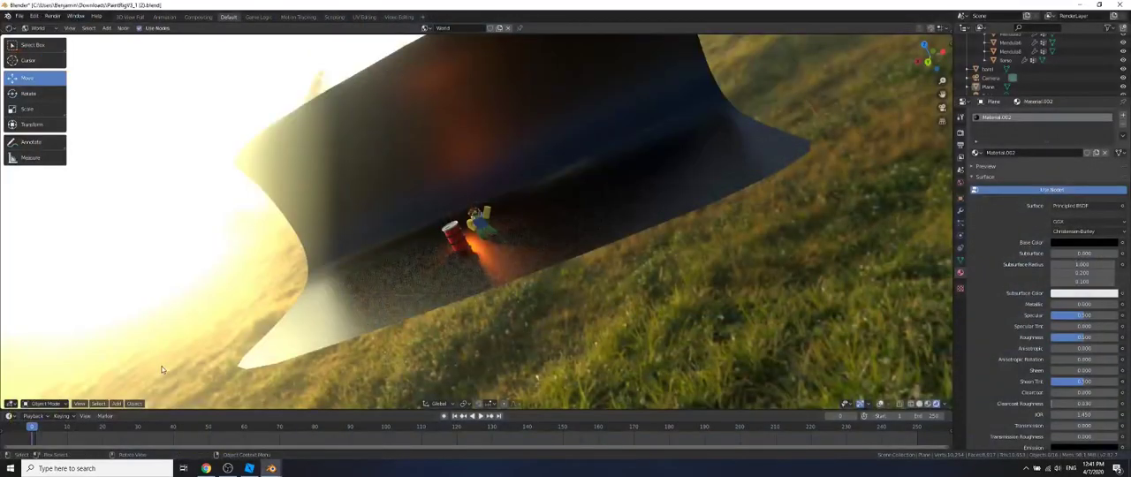
left_click(19, 15)
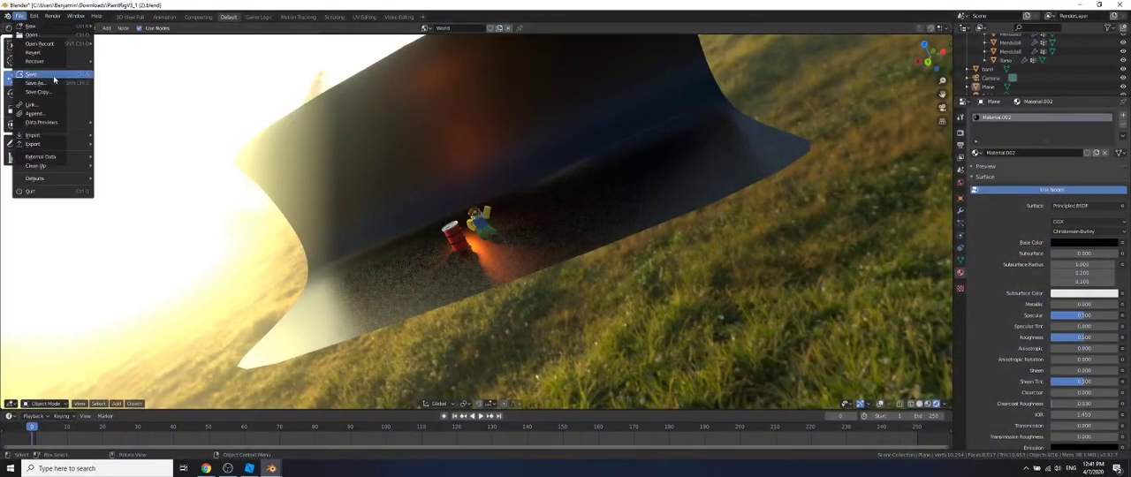
left_click(123, 225)
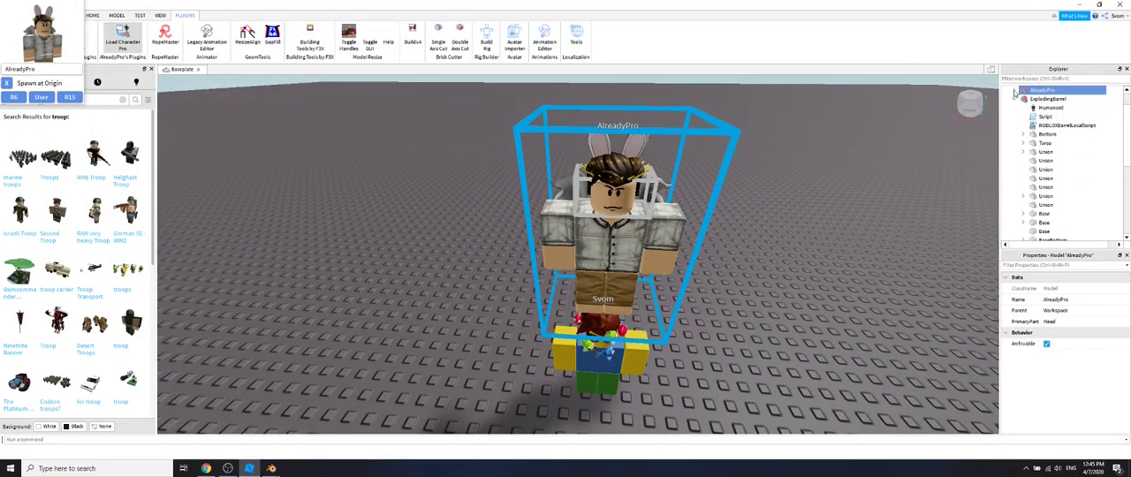
Export the selected accessories as an OBJ named 'hat' into Pizza.
right_click(1051, 125)
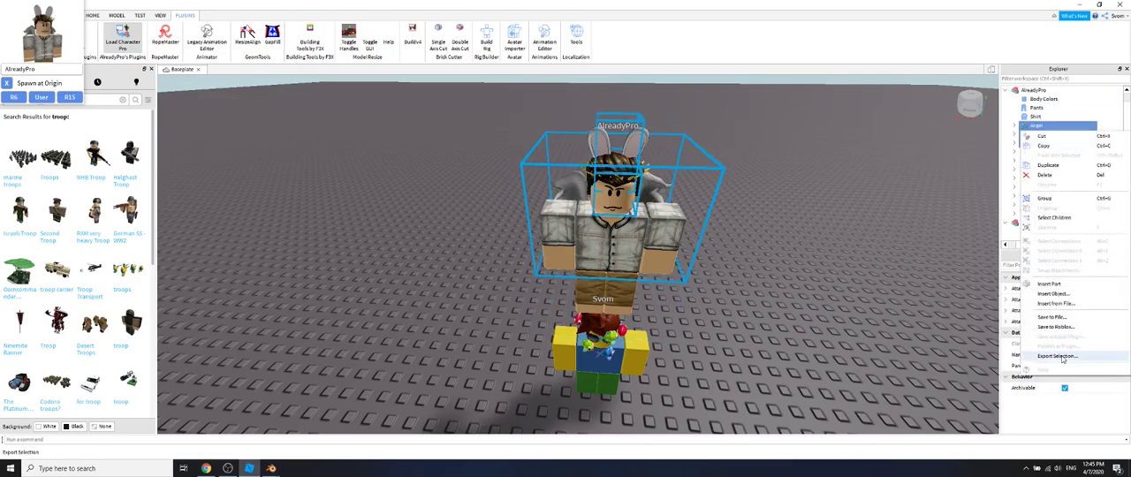
left_click(1056, 356)
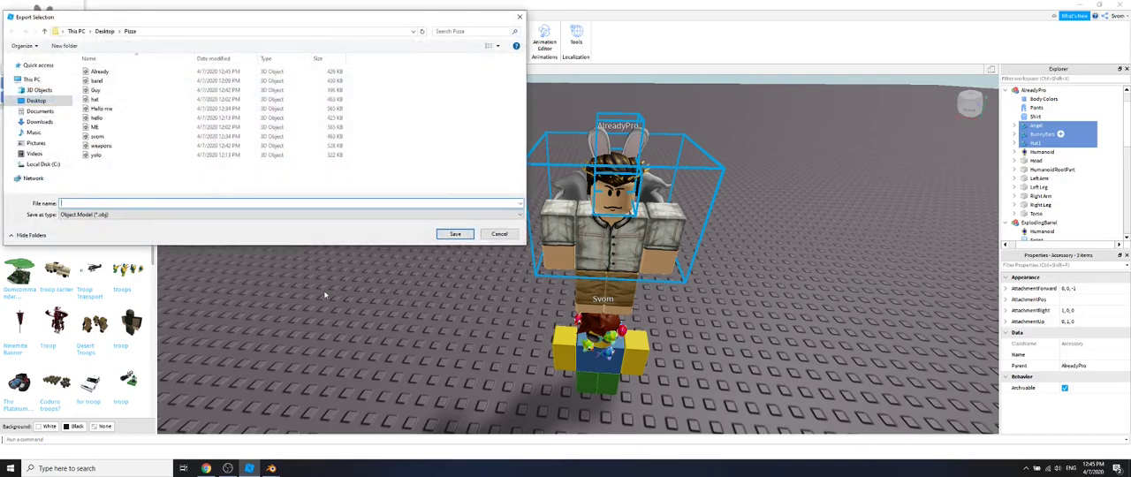
type("hatt")
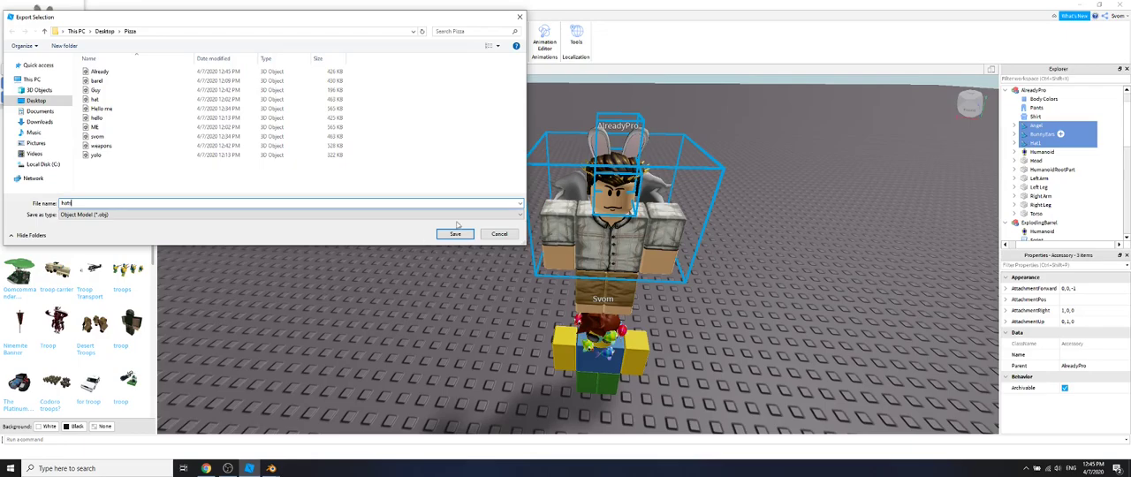
left_click(454, 233)
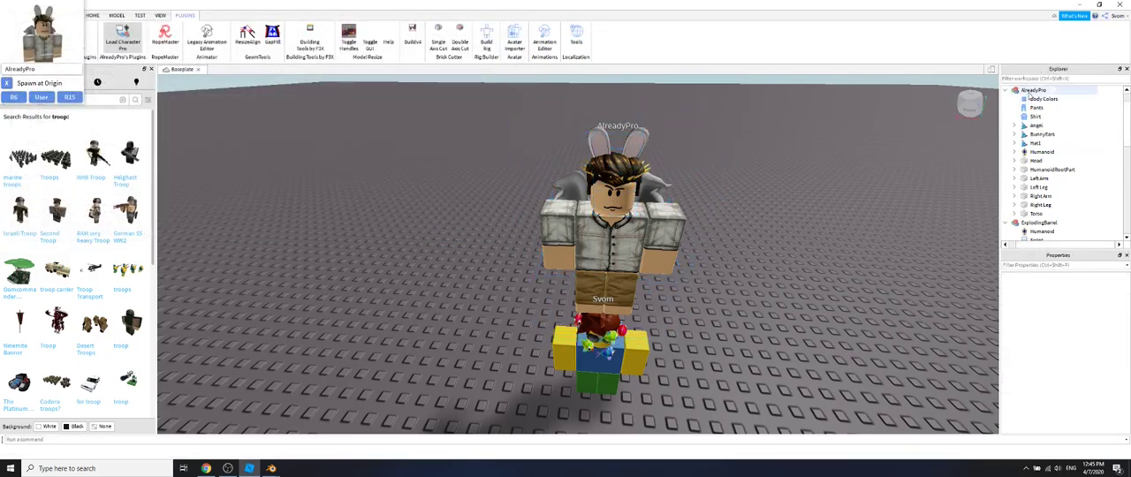
Select the whole AlreadyPro model and export it as an OBJ.
left_click(1042, 90)
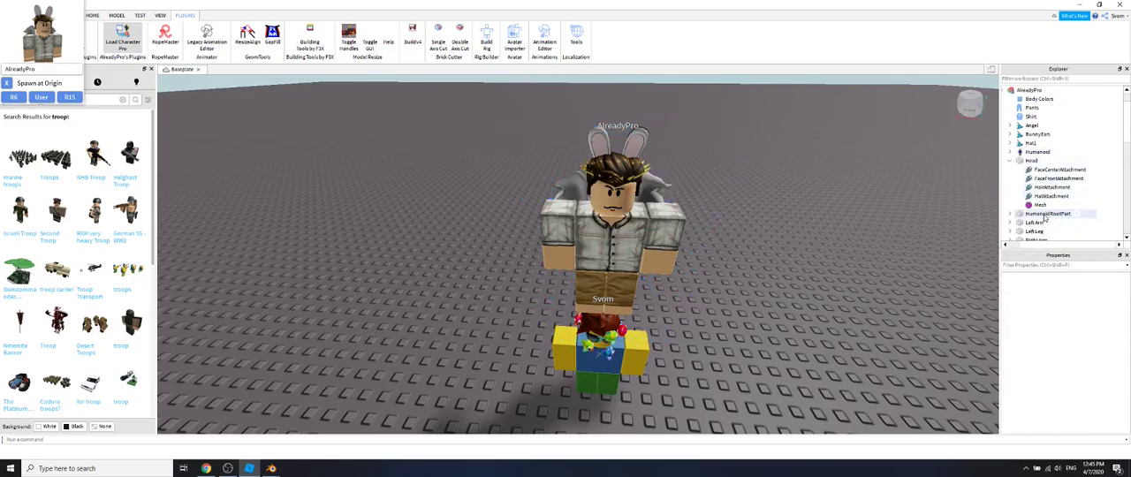
left_click(1031, 90)
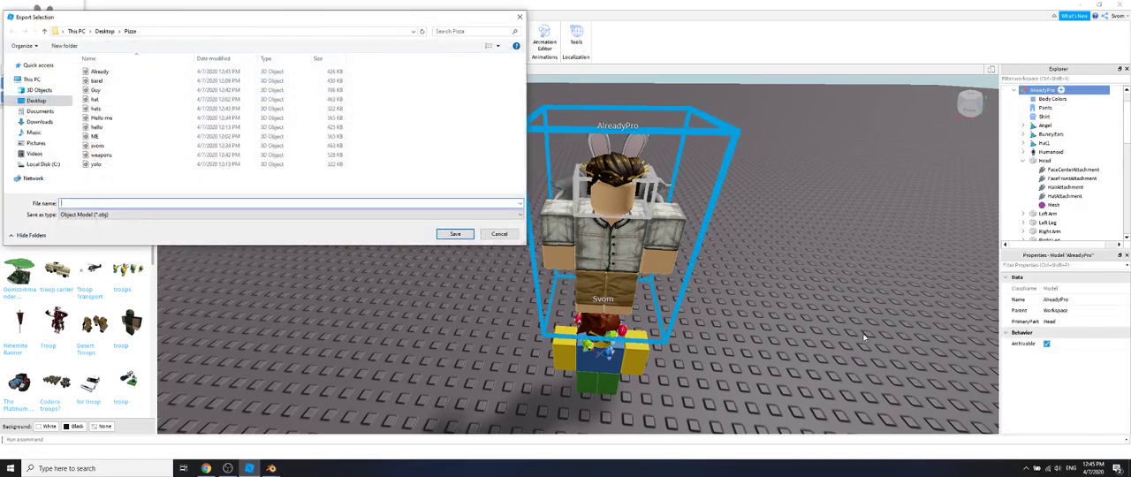
left_click(96, 90)
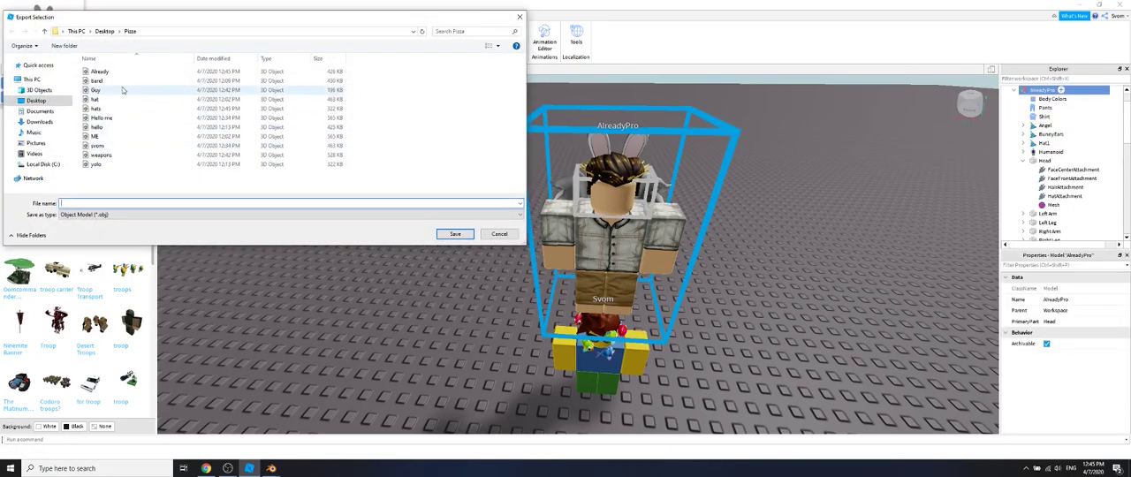
mouse_move(99, 92)
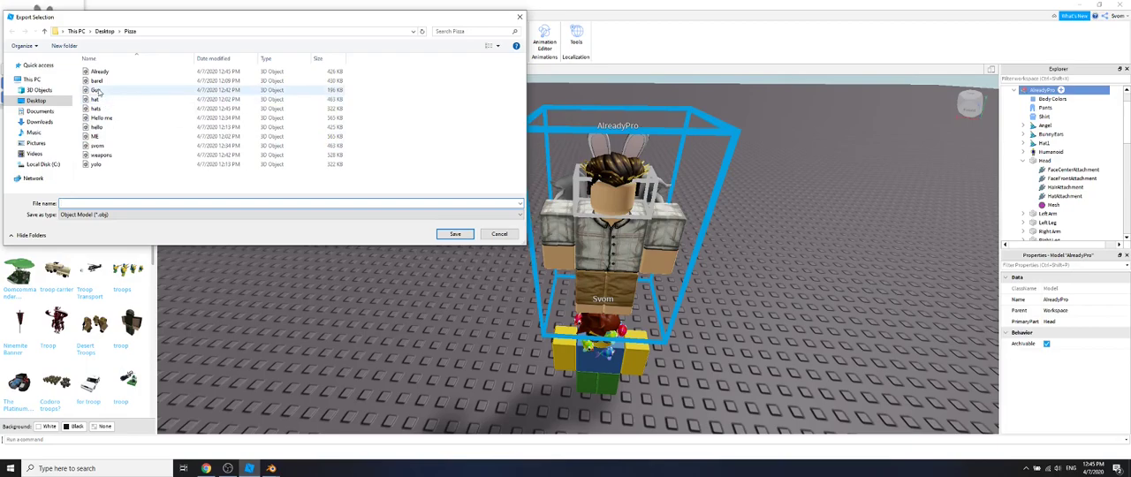
left_click(99, 72)
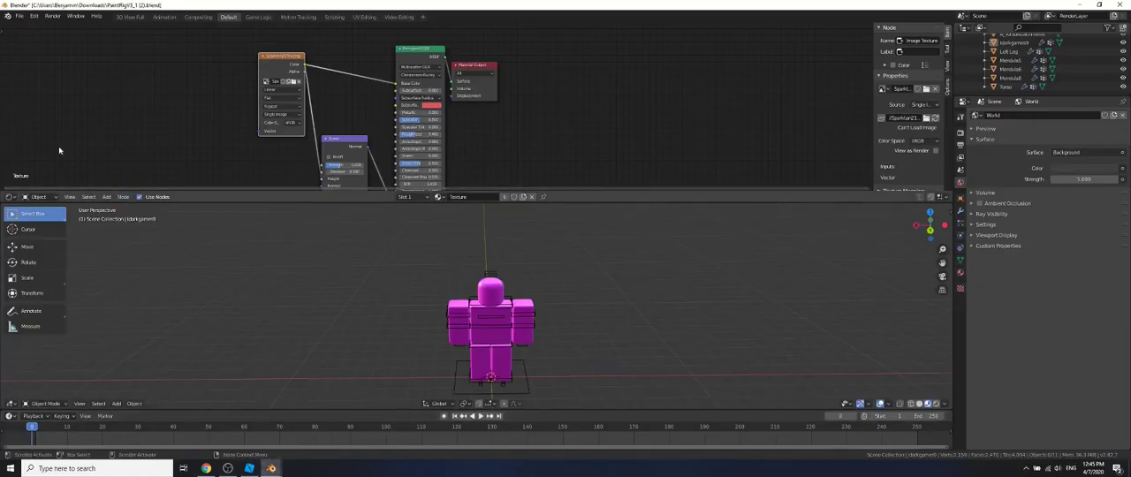
mouse_move(243, 59)
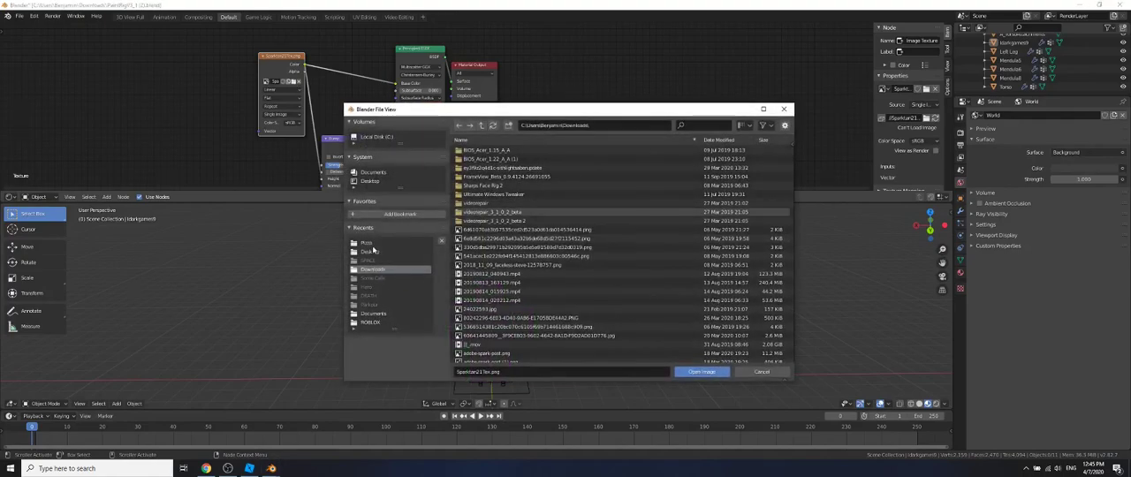
Load the avatar texture PNG from Pizza and import the hats OBJ onto the head.
left_click(367, 242)
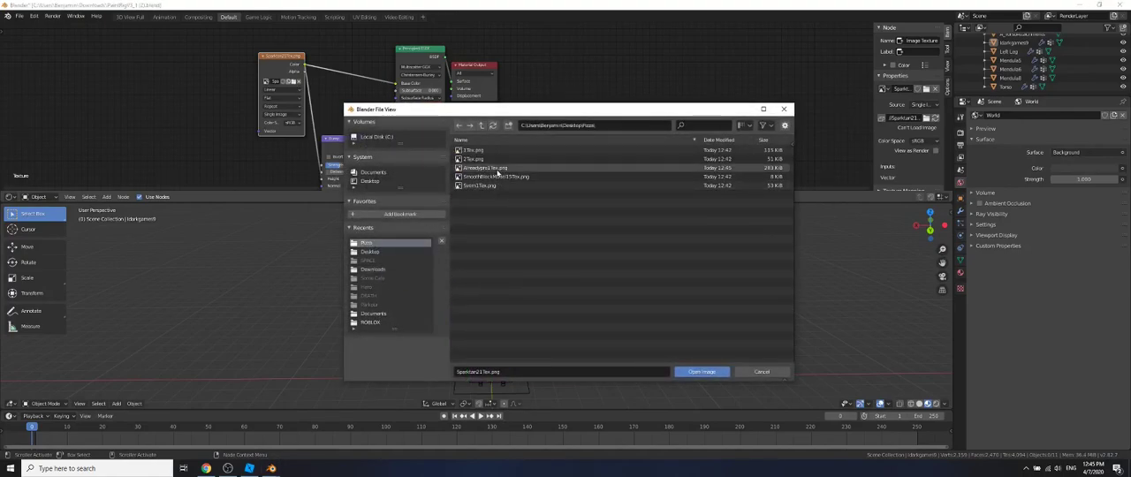
left_click(701, 371)
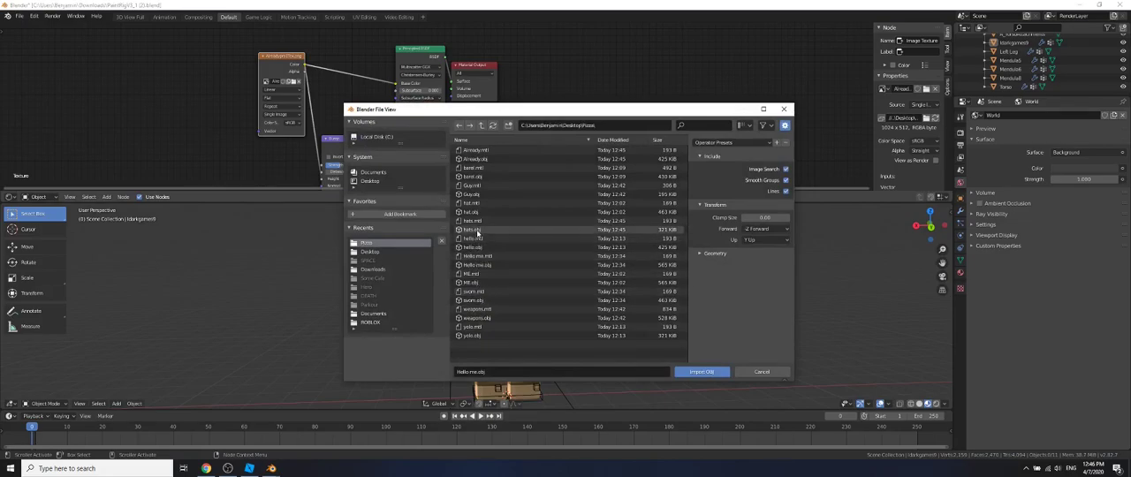
left_click(701, 371)
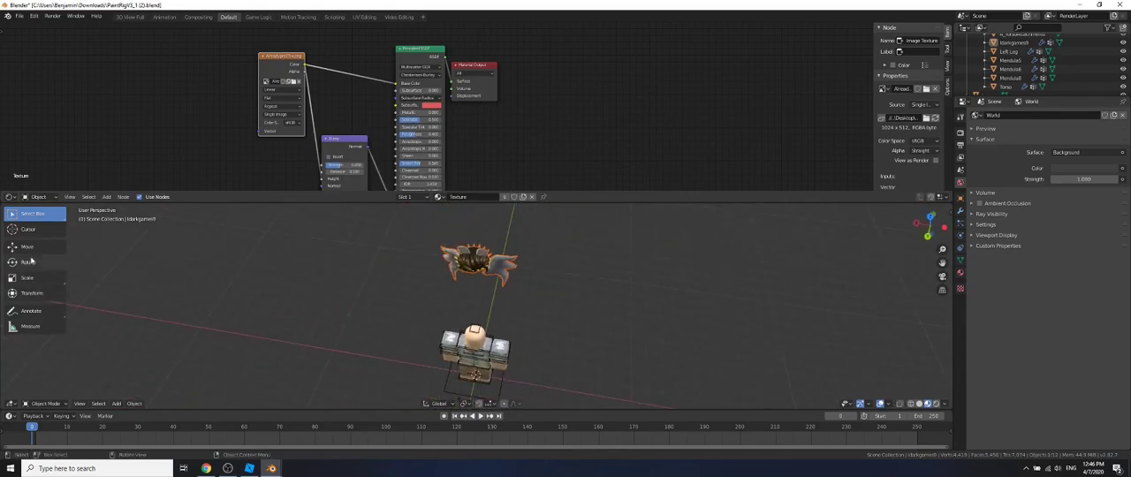
left_click(27, 247)
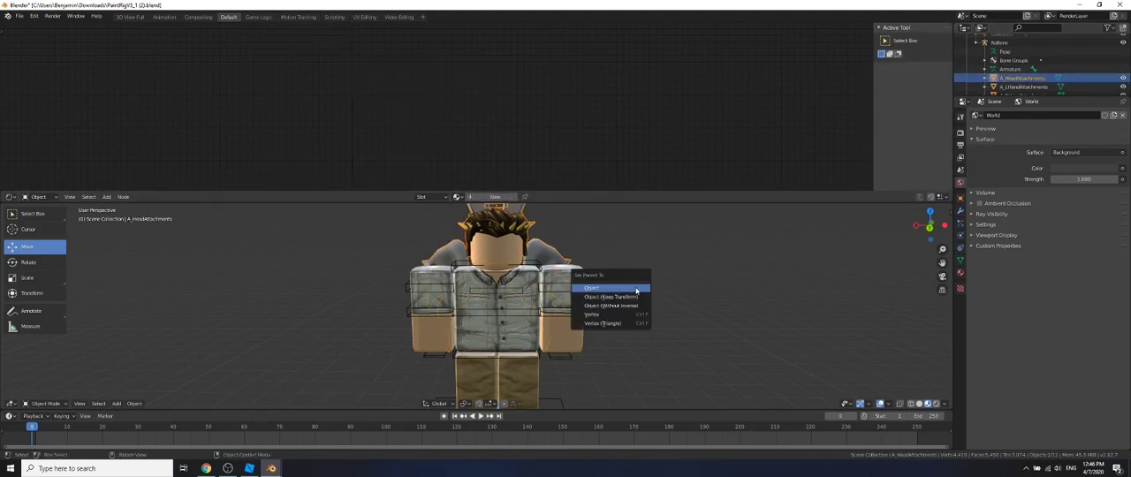
Parent the hats to the head and start rotating the leg bones forward.
left_click(610, 296)
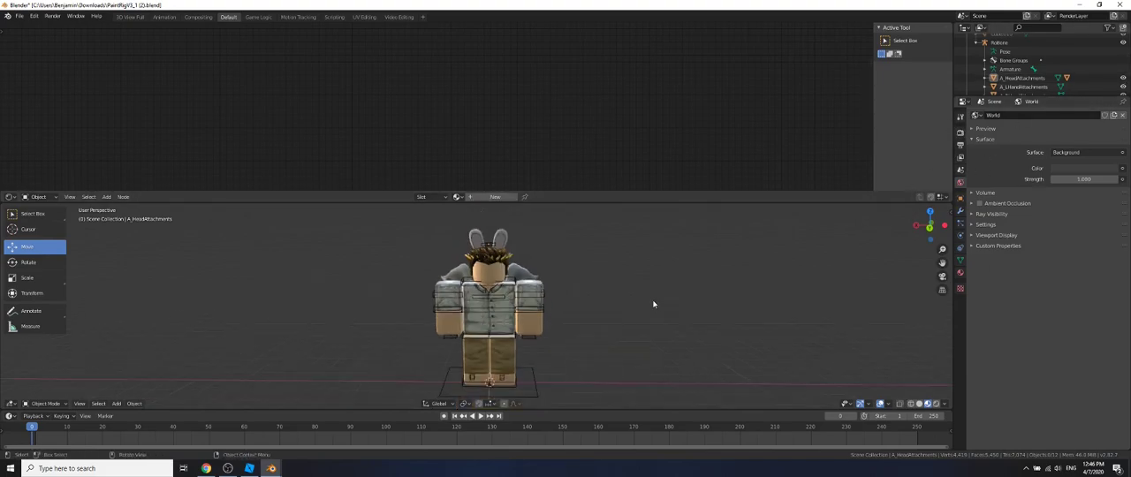
left_click(46, 402)
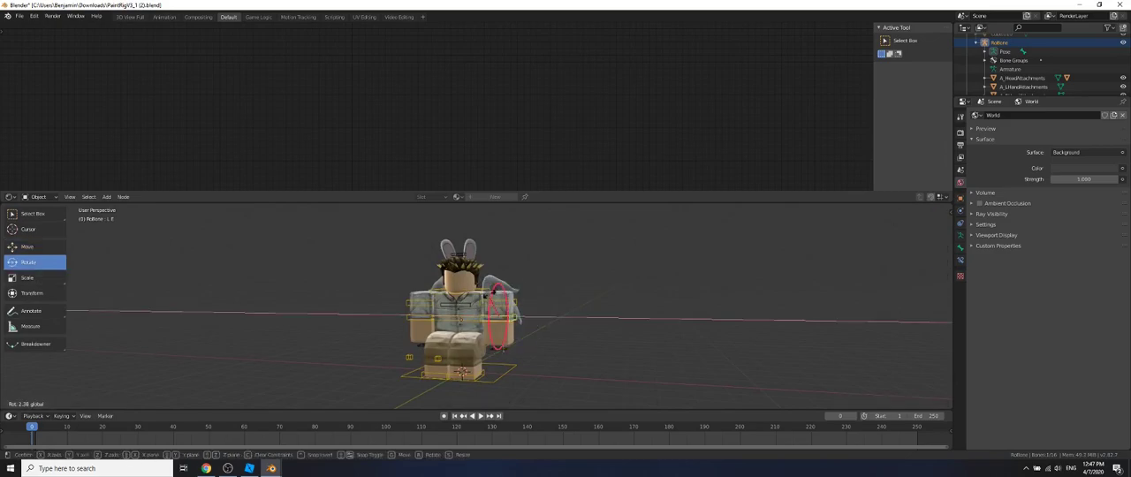
Save the posed rig under a new name as a blend file in Pizza.
left_click(19, 16)
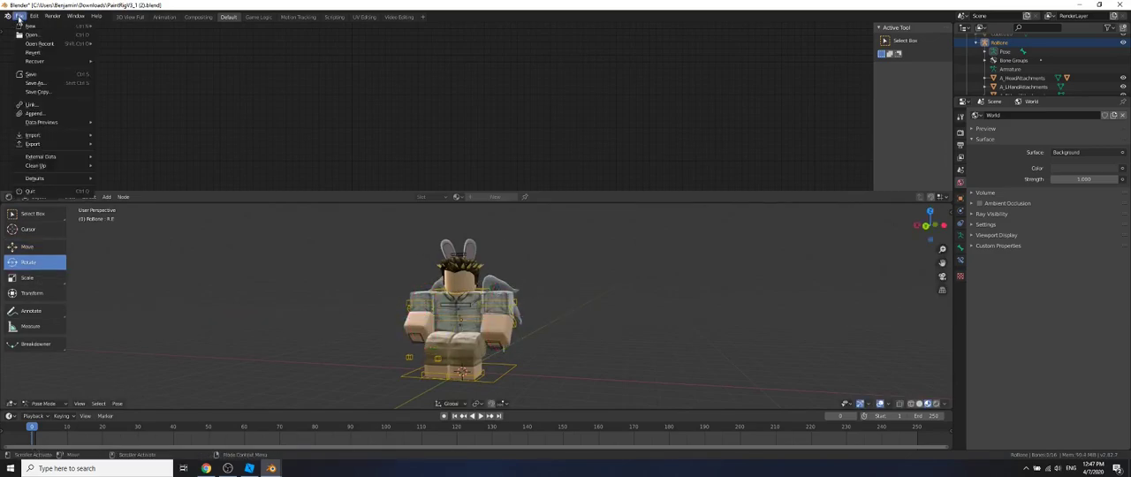
left_click(35, 82)
type("Amman.blend")
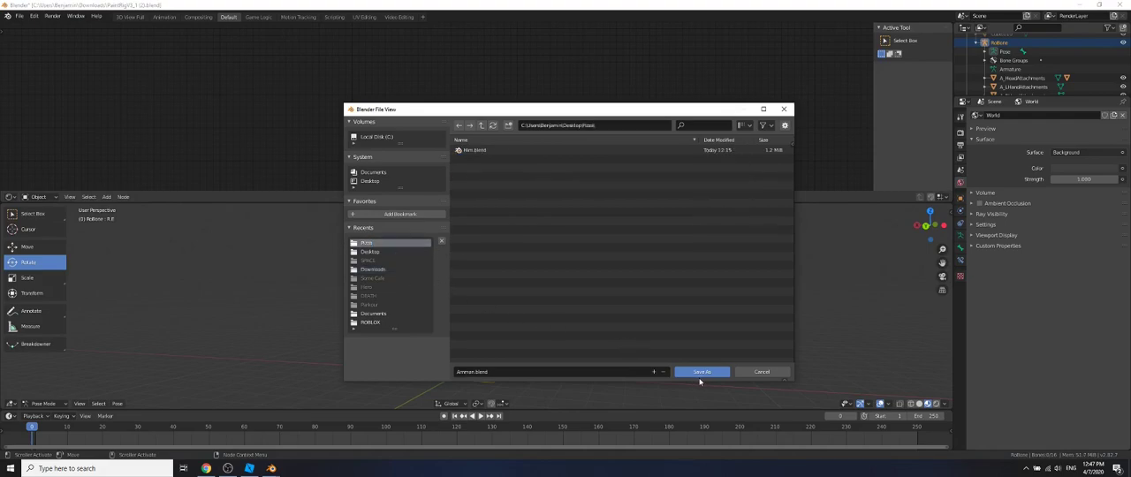
left_click(702, 371)
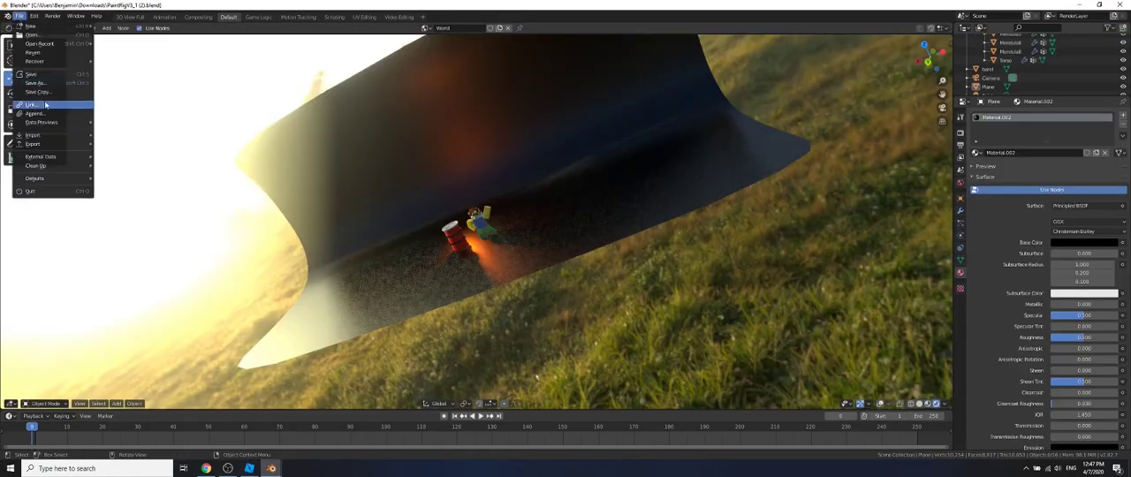
Append all objects from the saved avatar .blend file's Object folder.
left_click(33, 35)
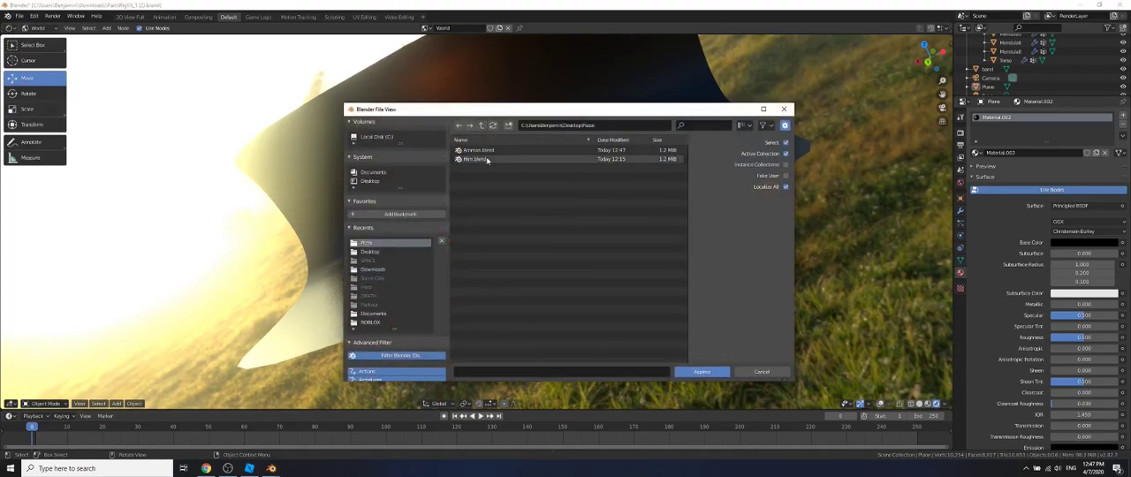
double_click(477, 160)
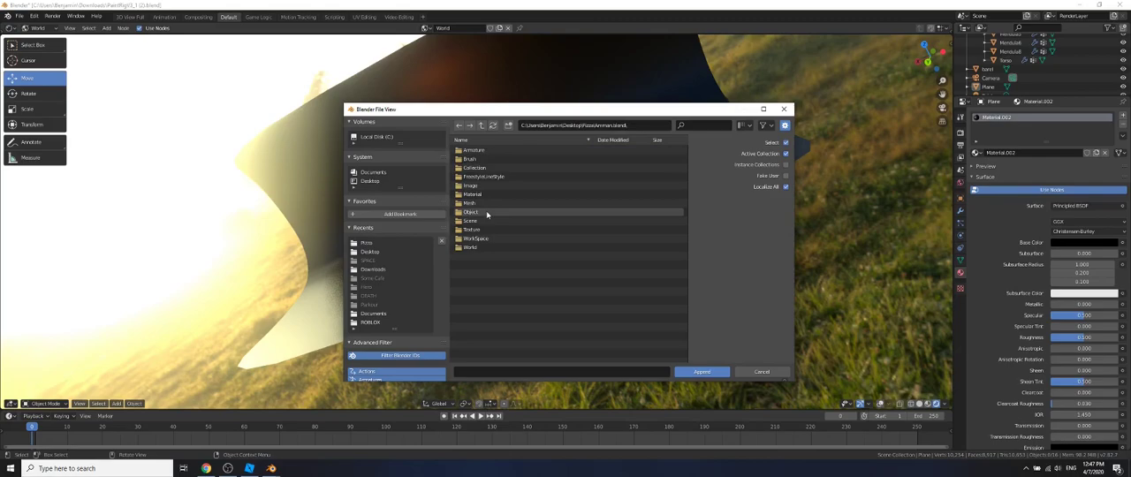
double_click(471, 212)
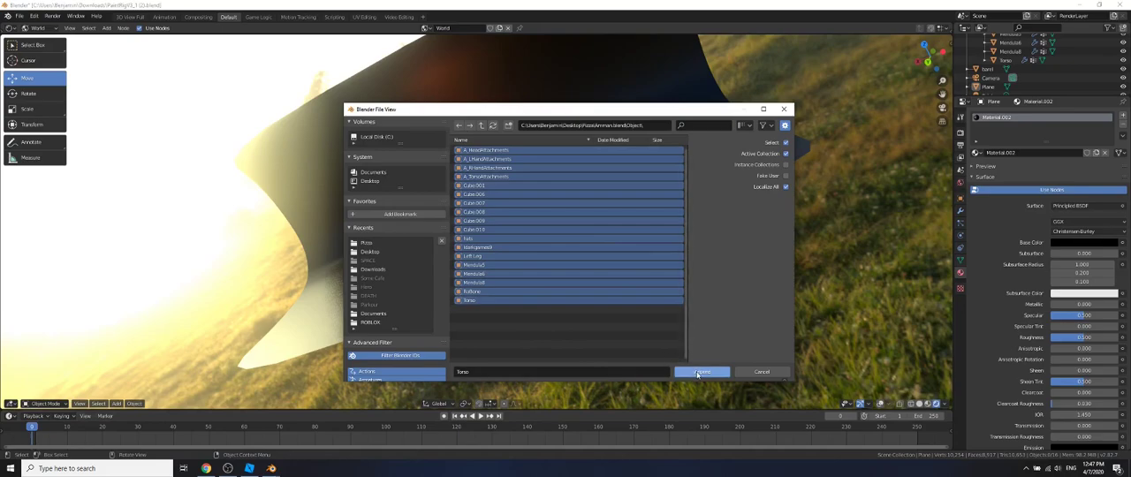
left_click(700, 371)
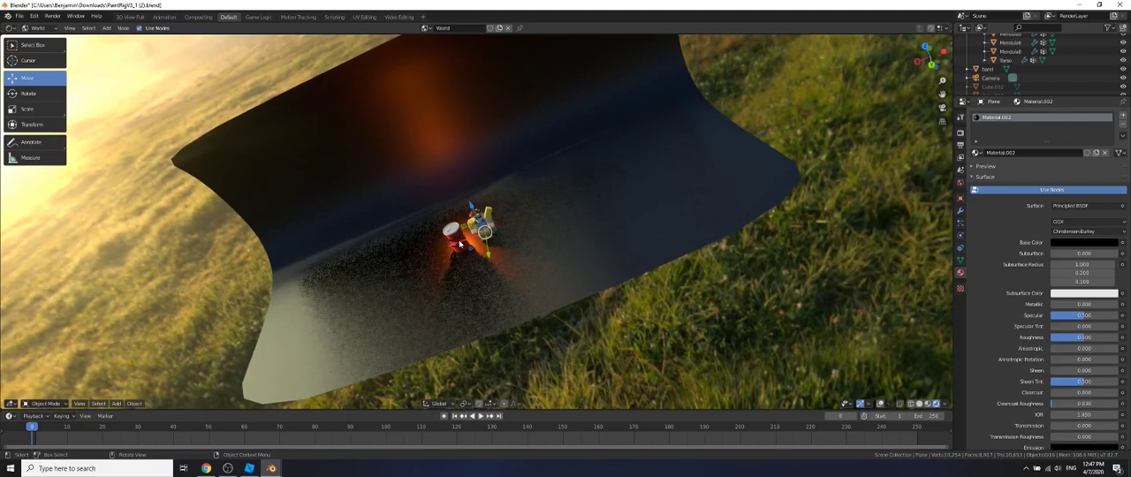
Drag the appended avatar onto the barrel, then start Render Image for the final scene.
left_click_drag(464, 234, 441, 225)
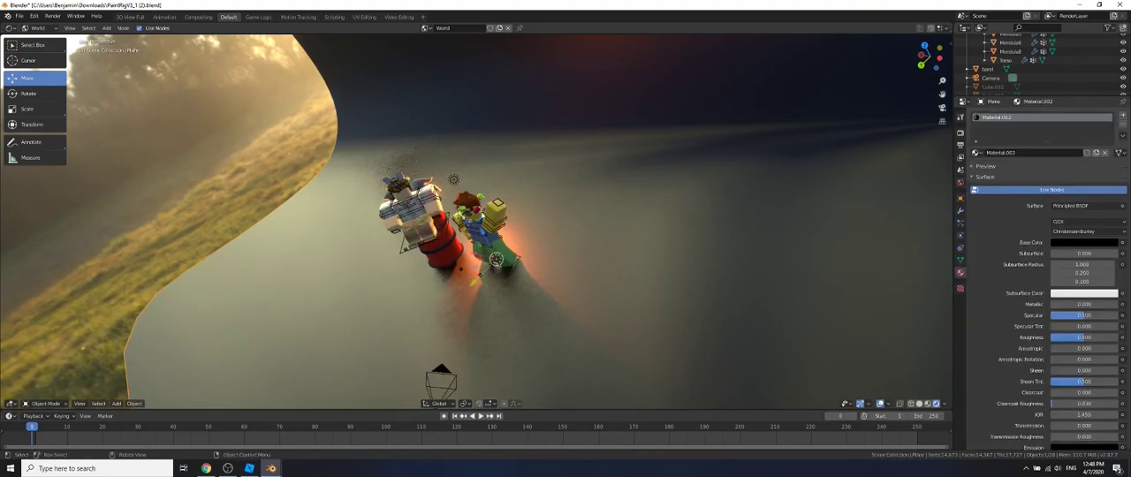
right_click(496, 260)
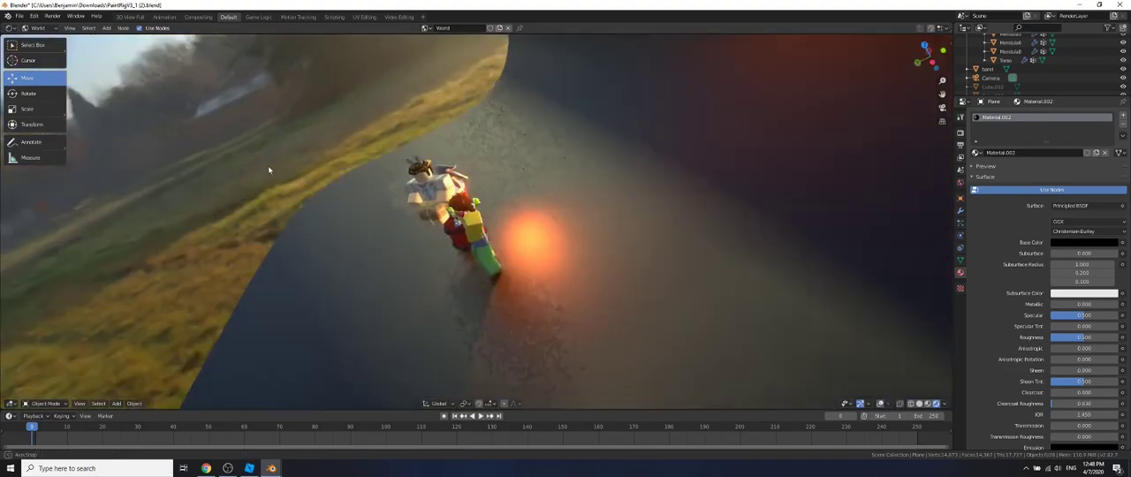
left_click(52, 16)
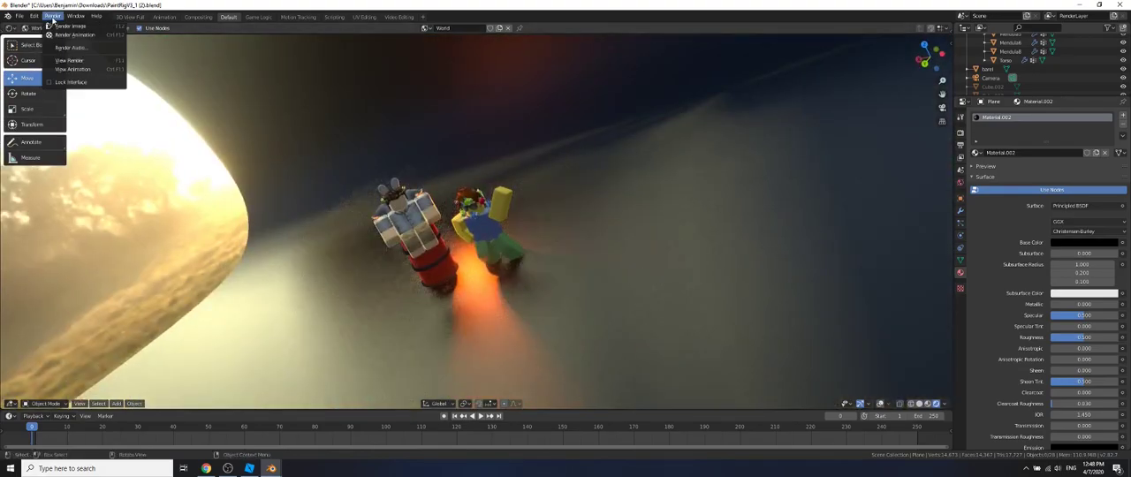
left_click(70, 25)
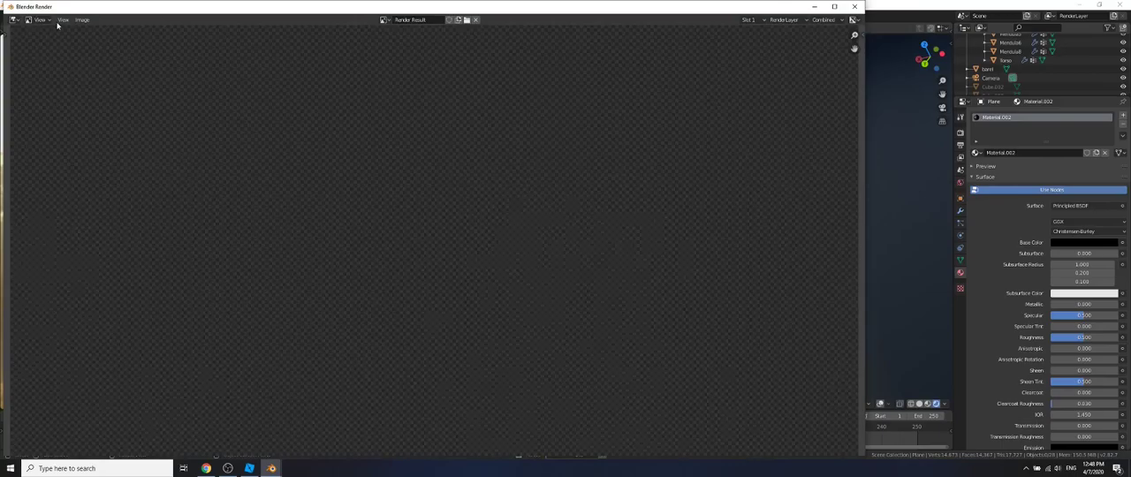